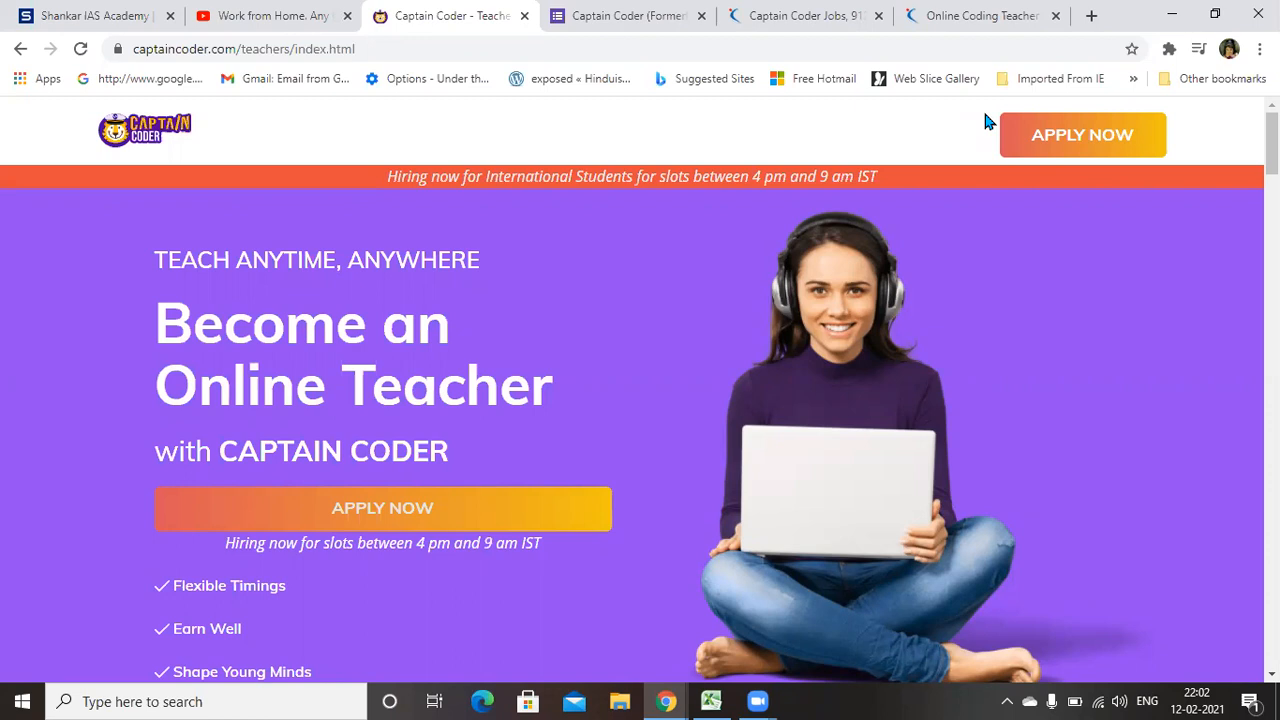
pyautogui.moveTo(160, 72)
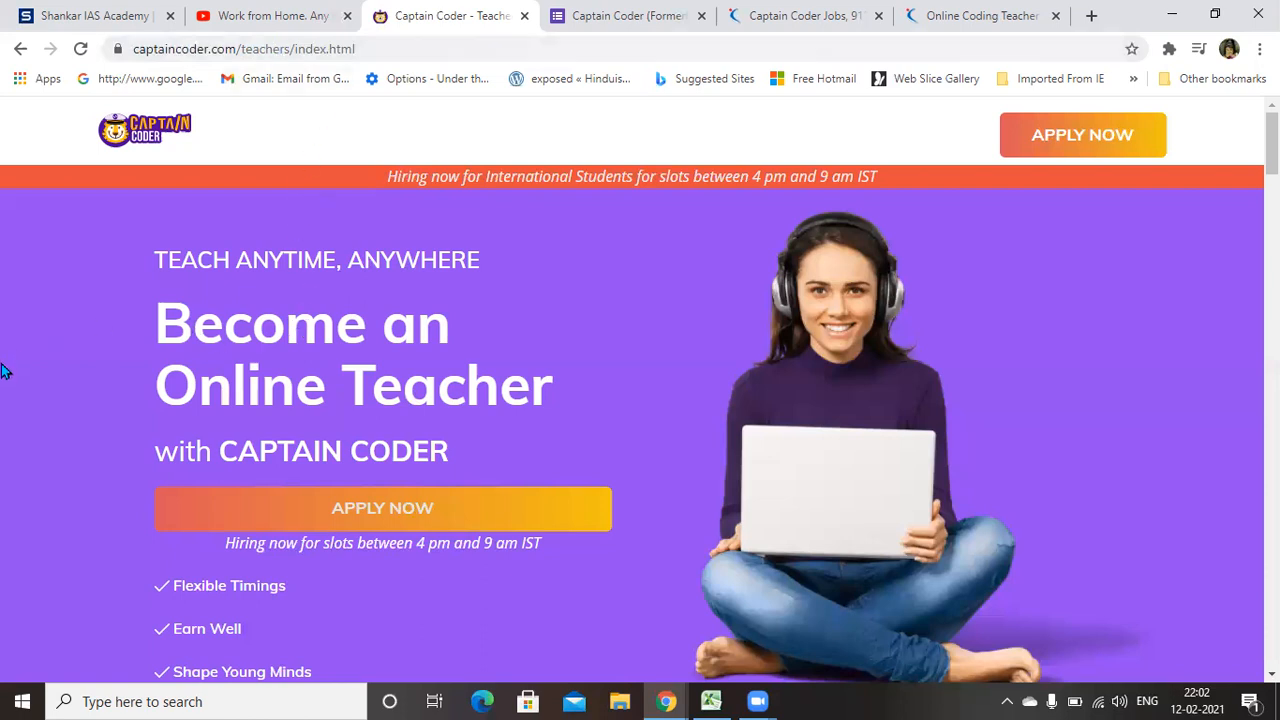
pyautogui.moveTo(352, 532)
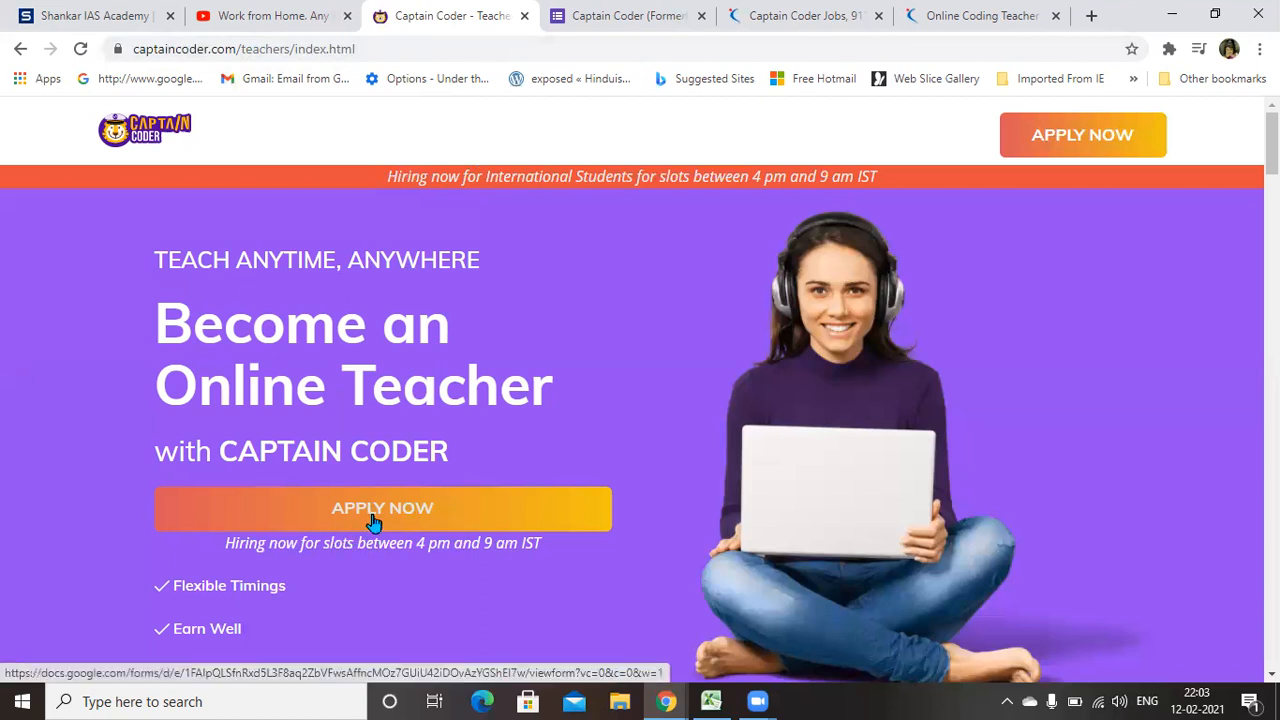
pyautogui.moveTo(418, 518)
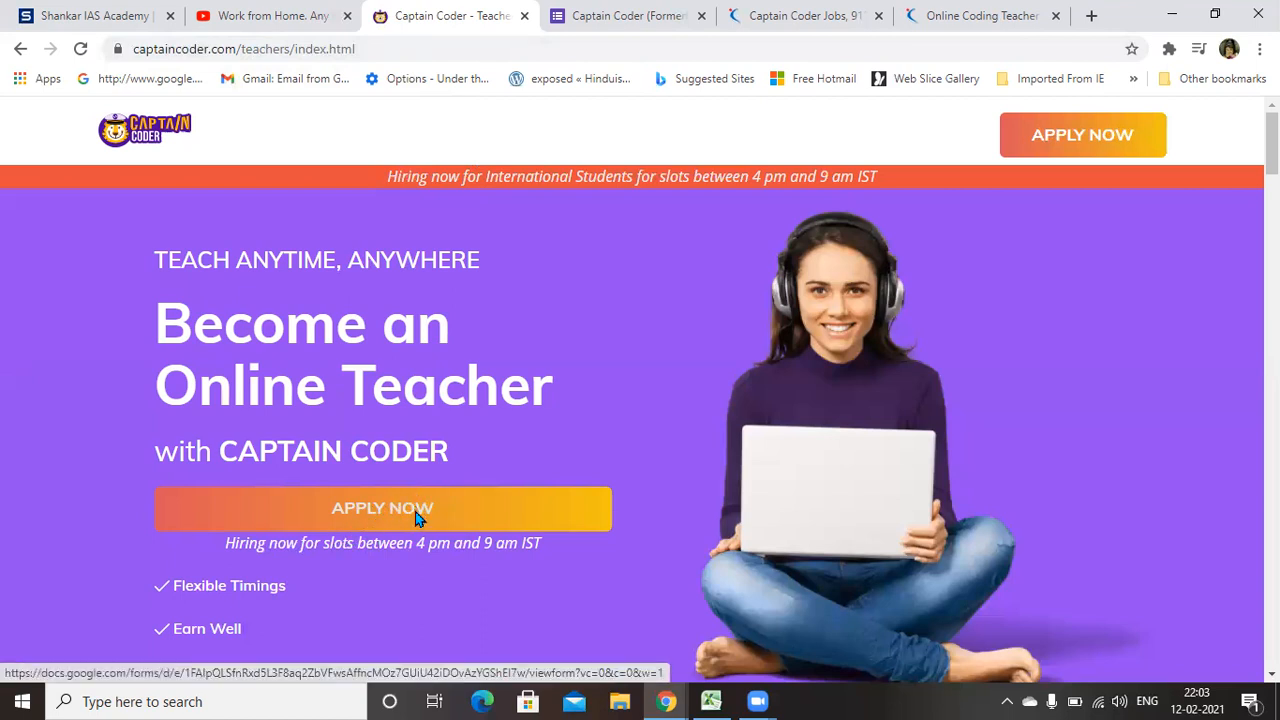
# Follow Apply Now to reach the Captain Coder Online Teacher – International Google Form.
pyautogui.click(384, 508)
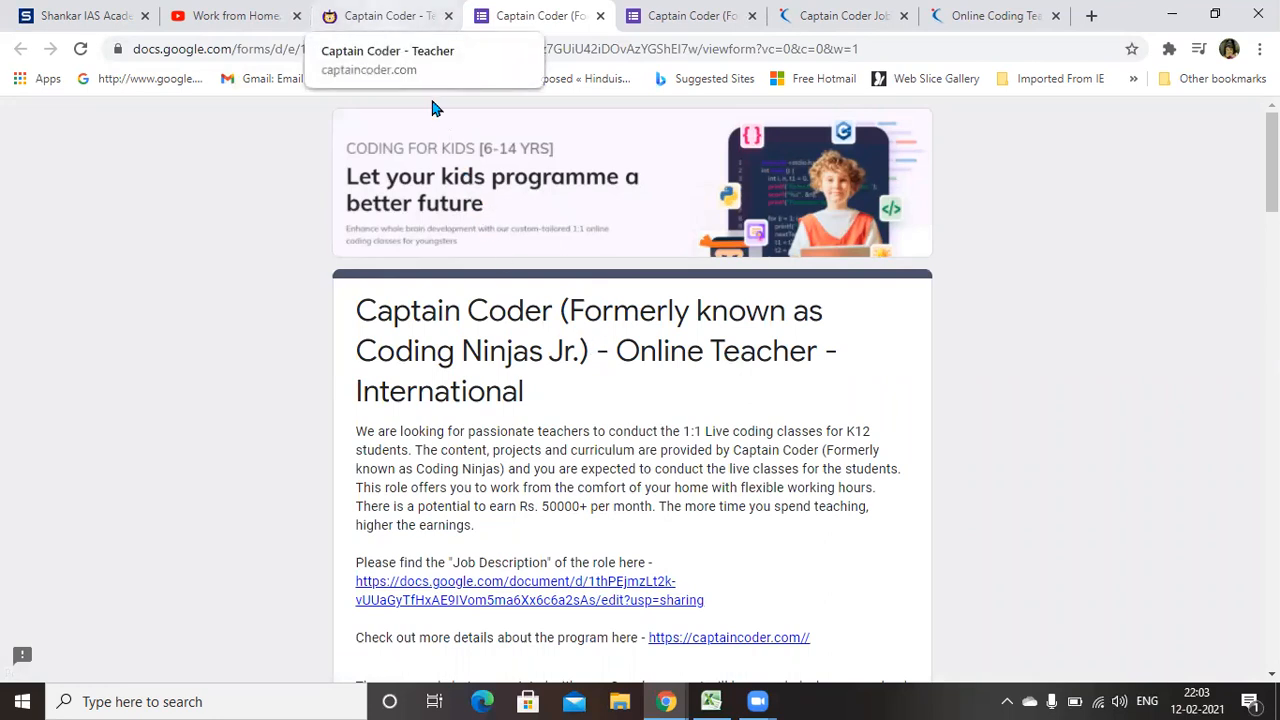
pyautogui.moveTo(838, 16)
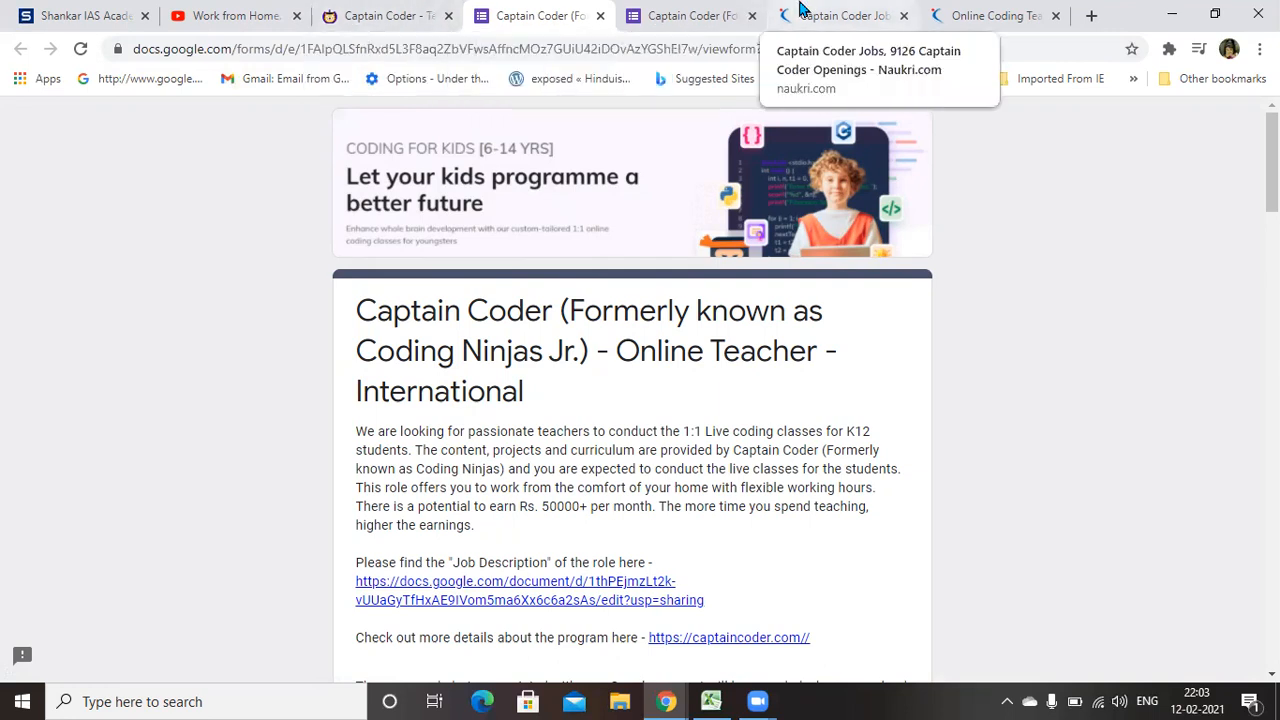
pyautogui.moveTo(824, 12)
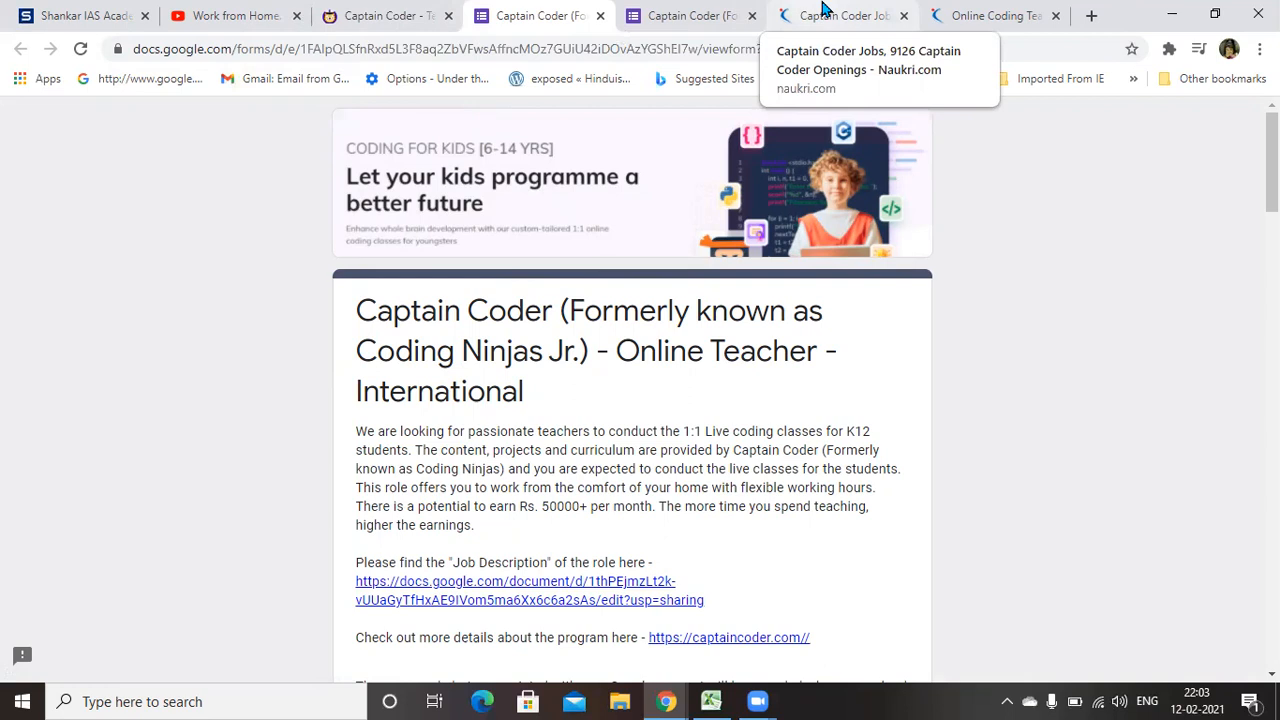
# View the Online Coding Teacher – Captain Coder listing on Naukri and read its requirements, perks, education and payout details.
pyautogui.click(840, 16)
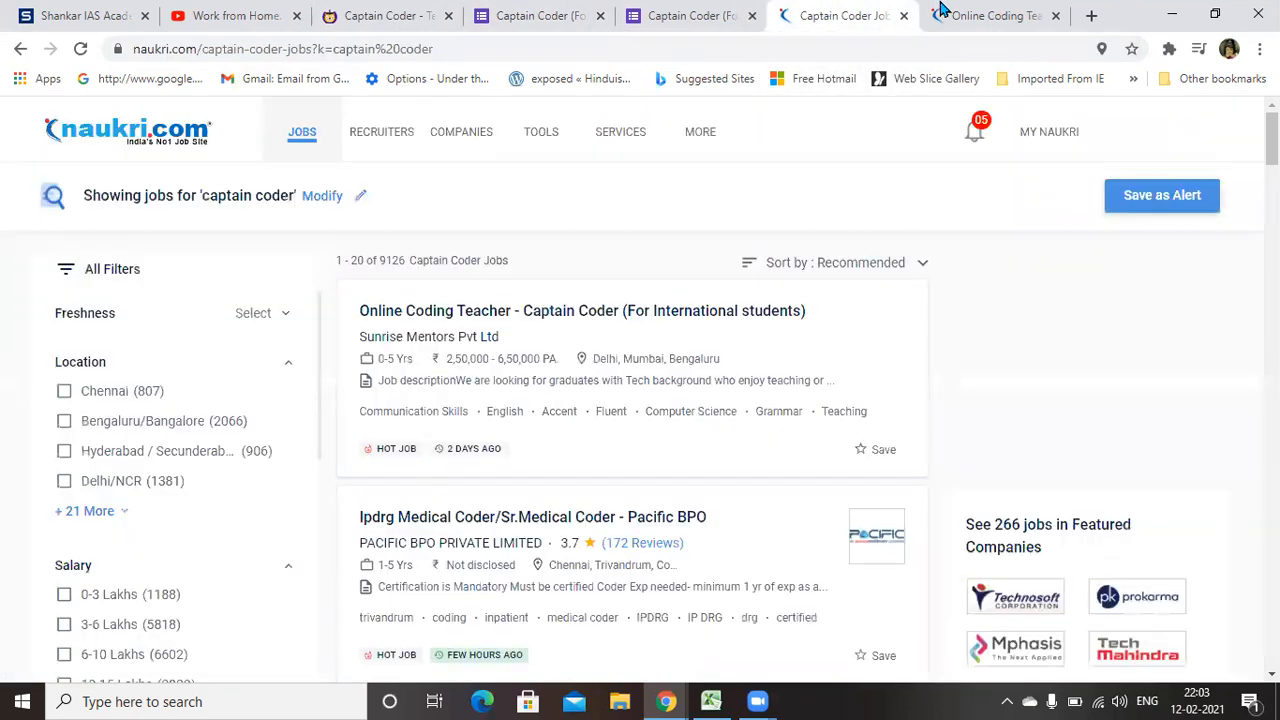
pyautogui.click(582, 310)
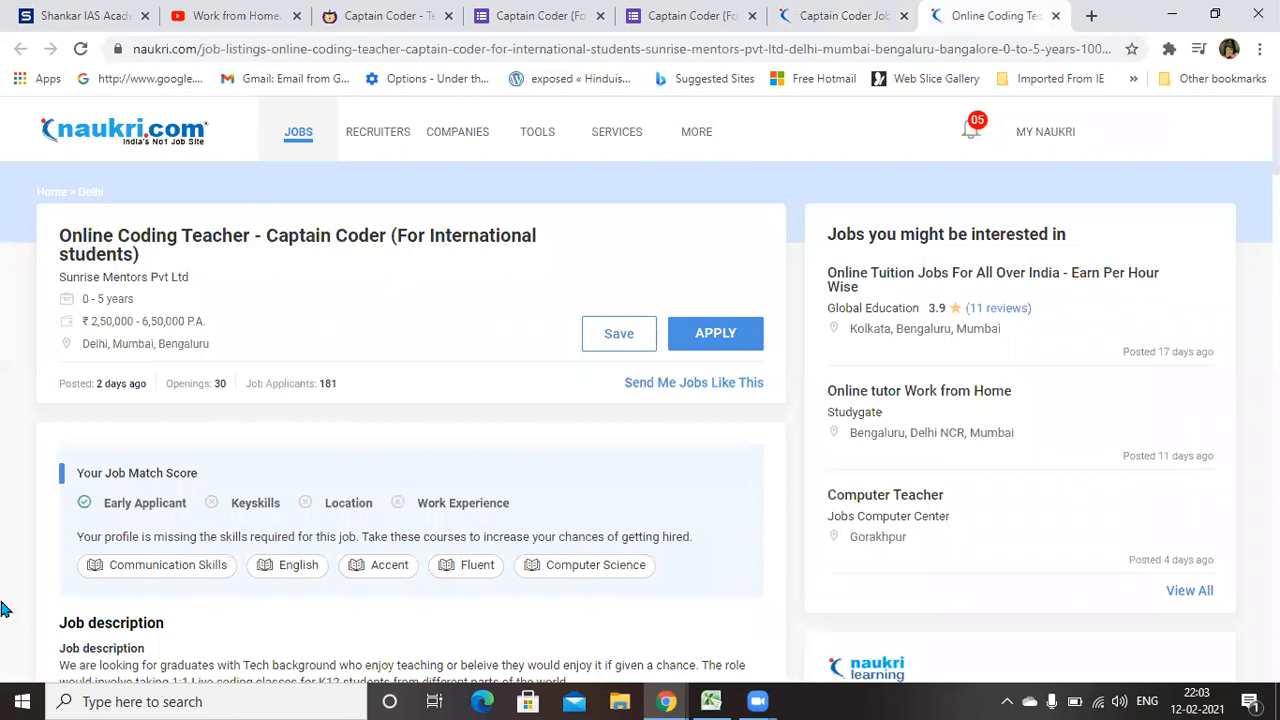
pyautogui.scroll(-3)
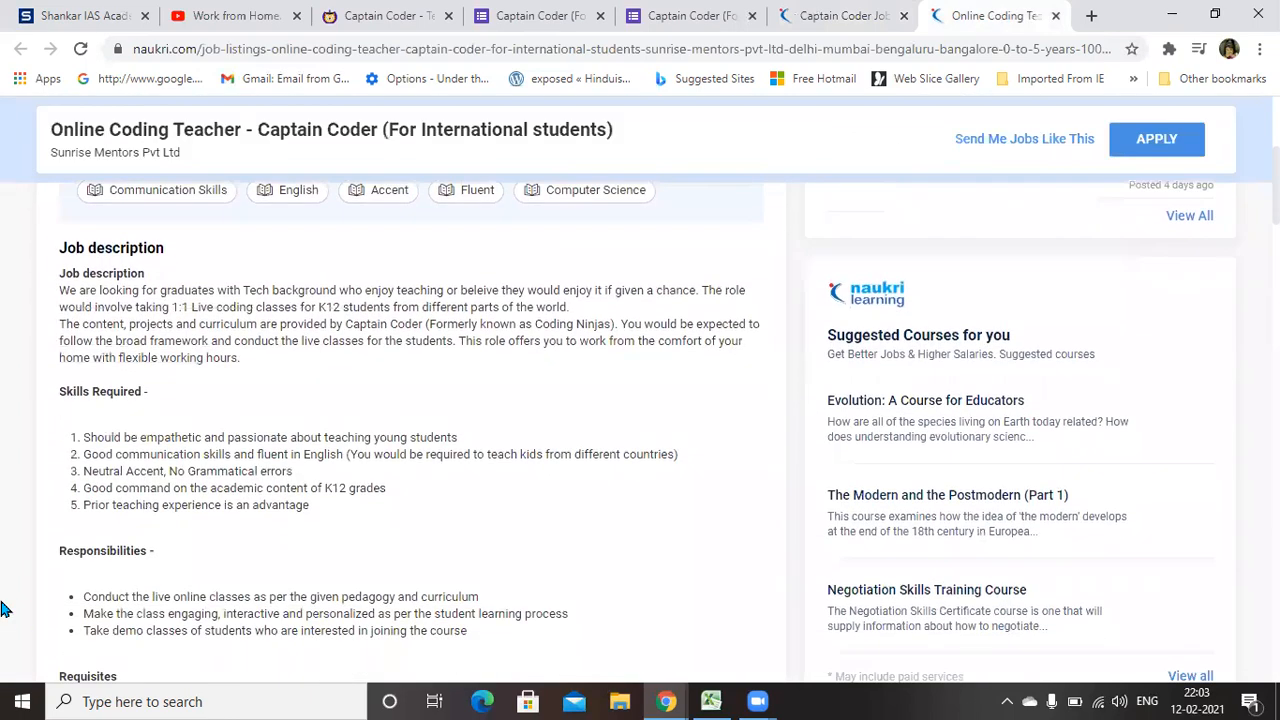
pyautogui.scroll(-3)
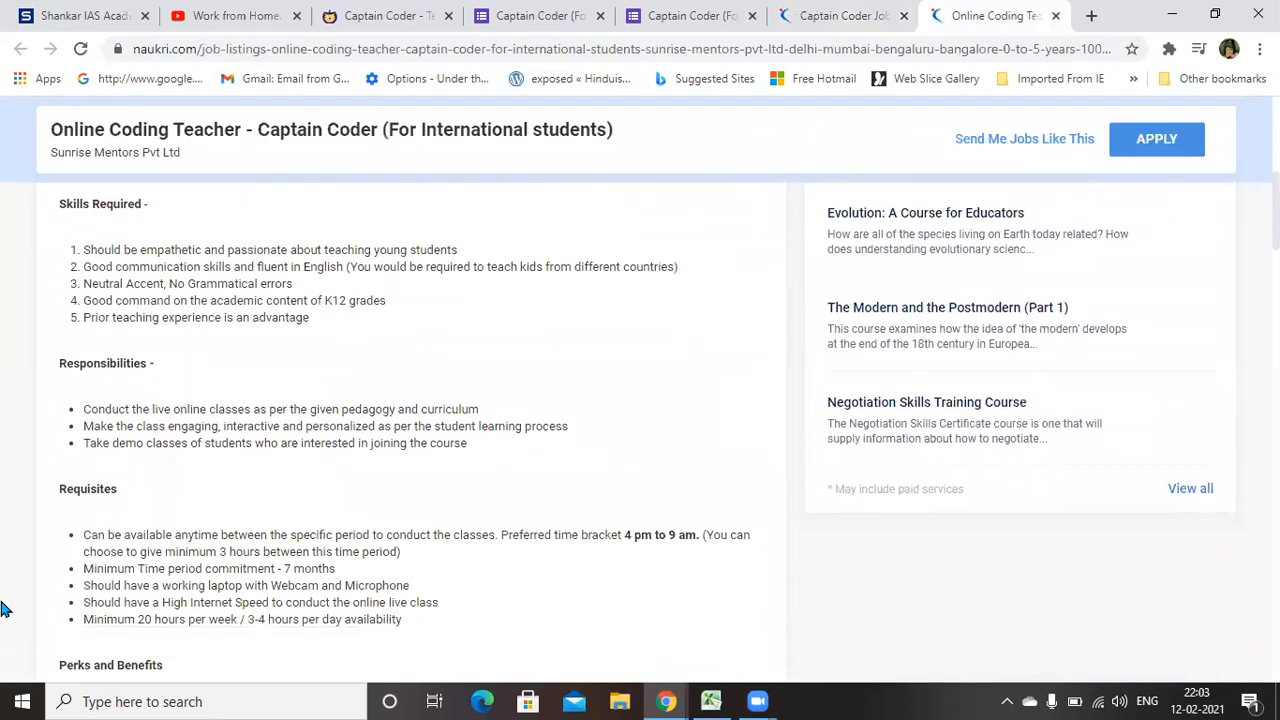
pyautogui.moveTo(452, 424)
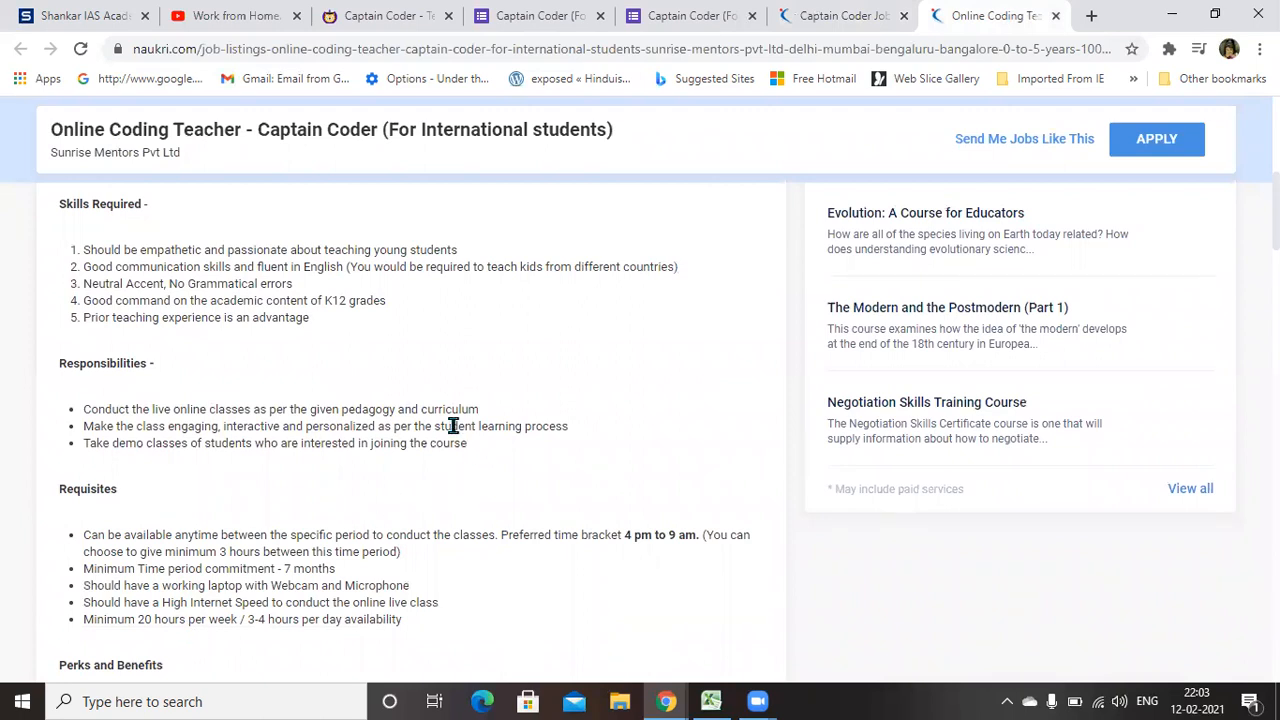
pyautogui.scroll(-3)
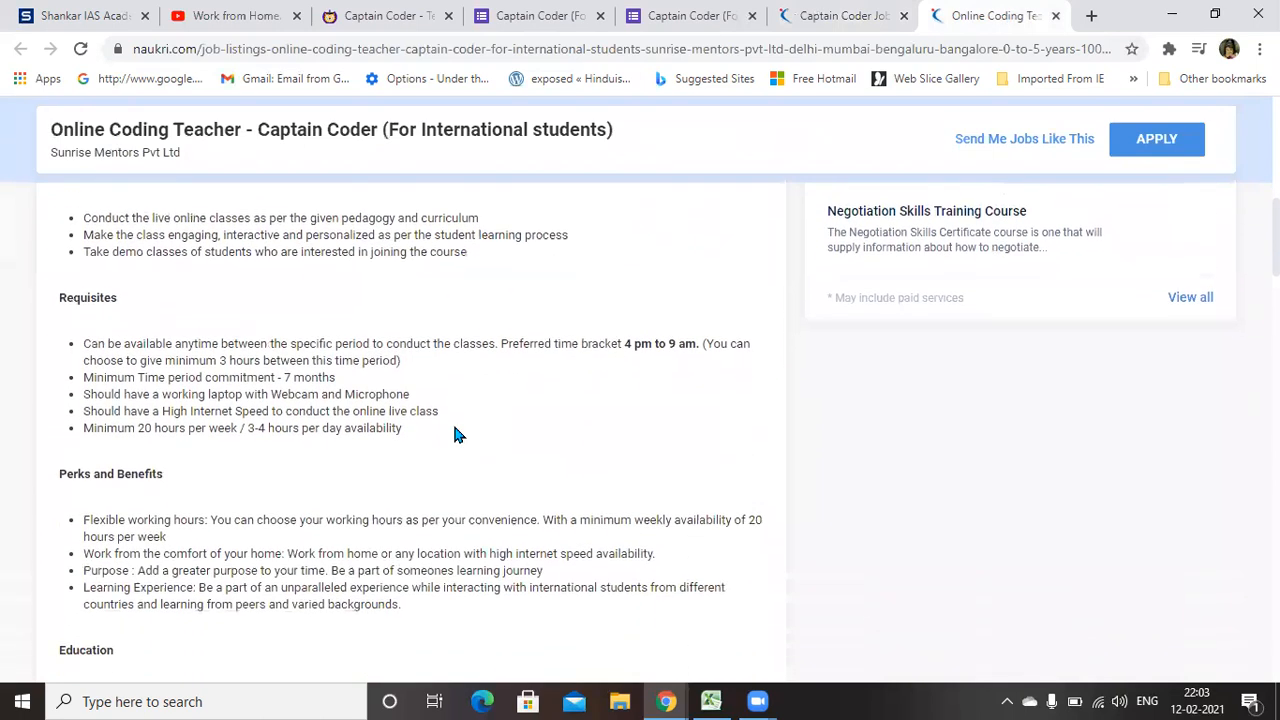
pyautogui.scroll(-3)
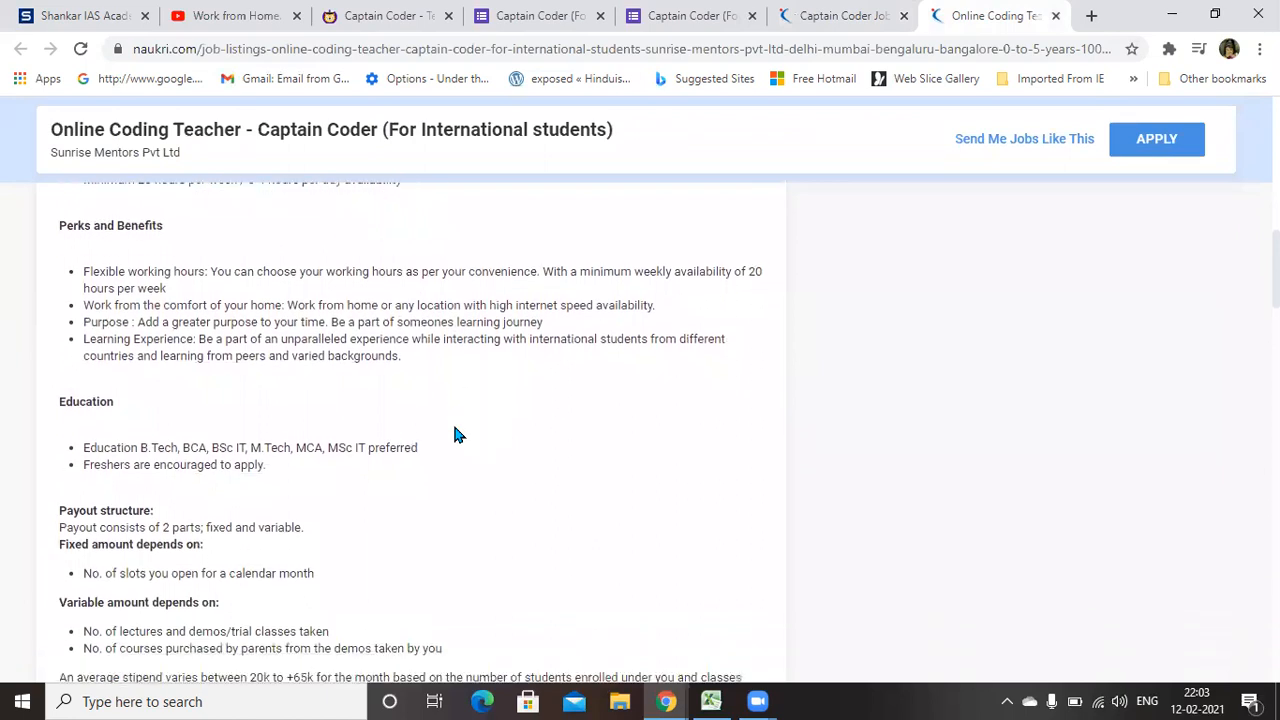
pyautogui.scroll(-3)
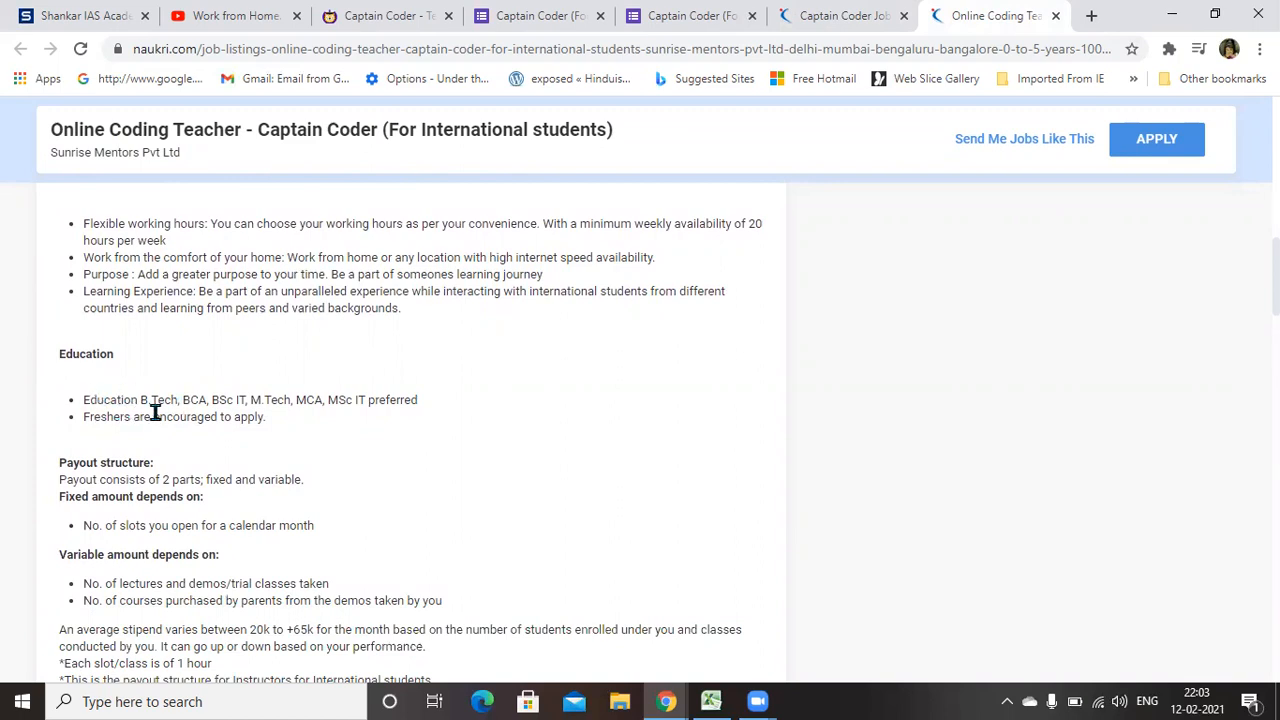
pyautogui.moveTo(244, 420)
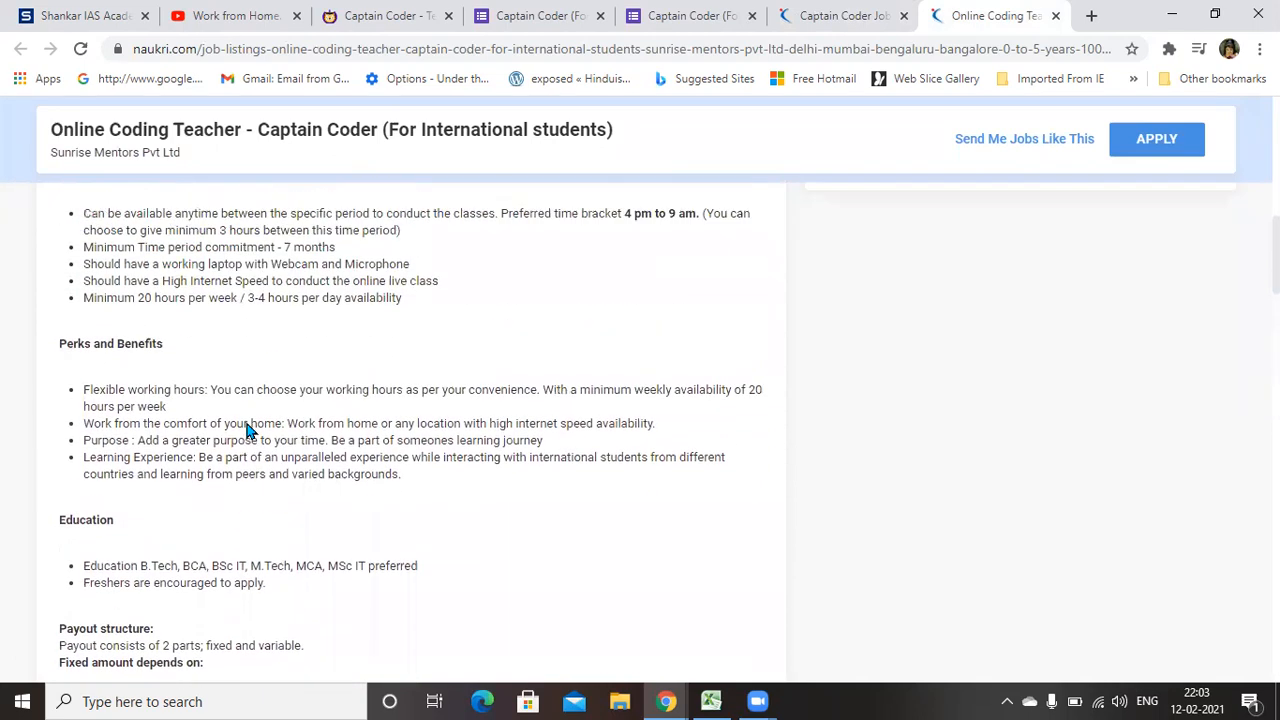
pyautogui.scroll(-3)
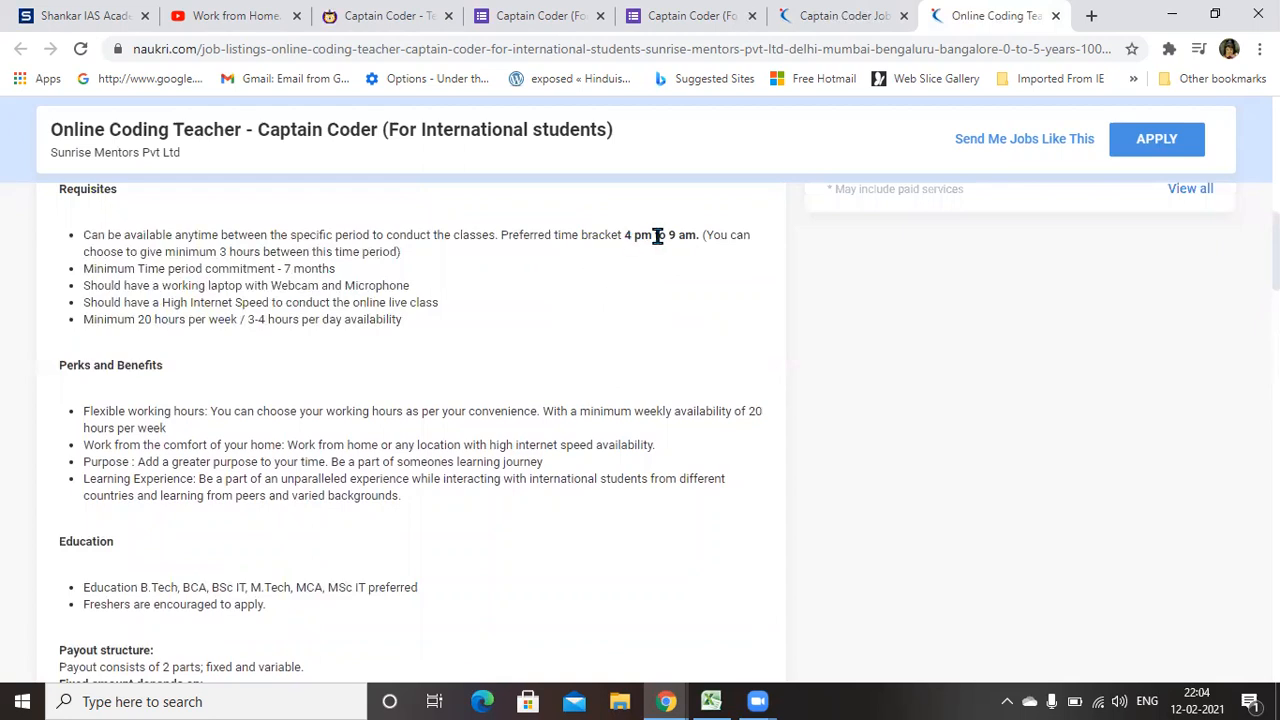
pyautogui.moveTo(648, 248)
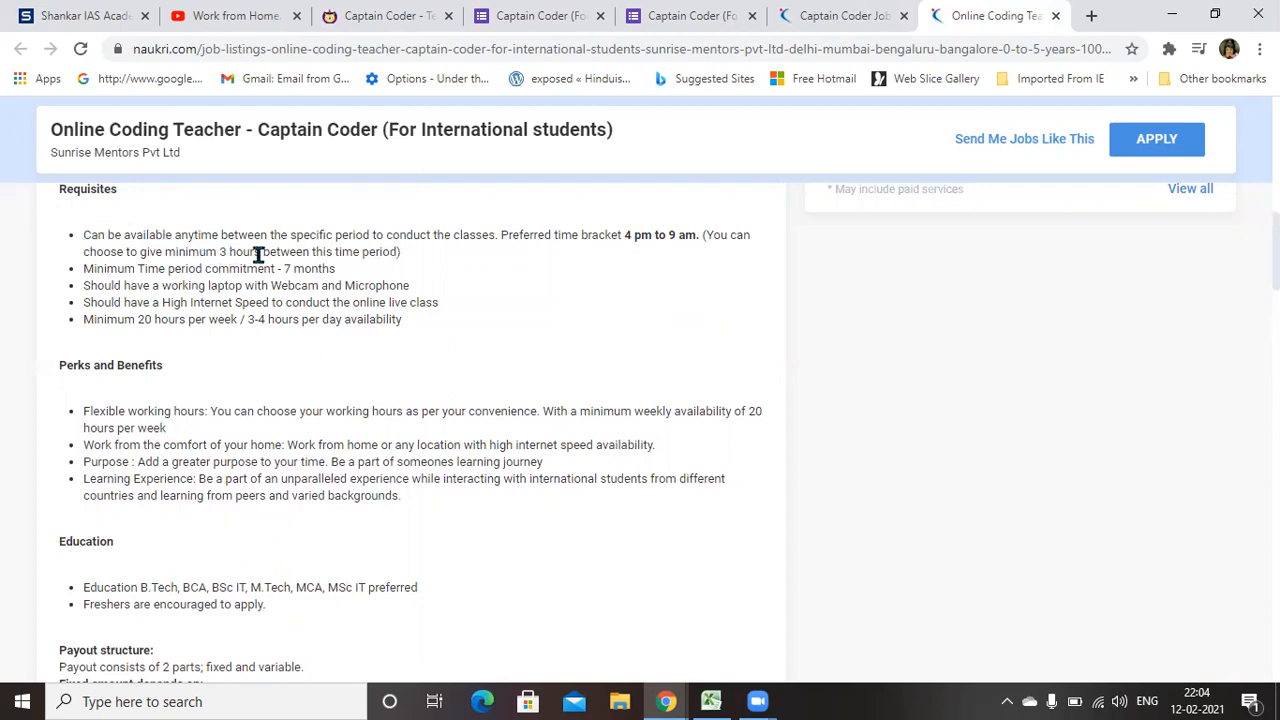
pyautogui.moveTo(232, 268)
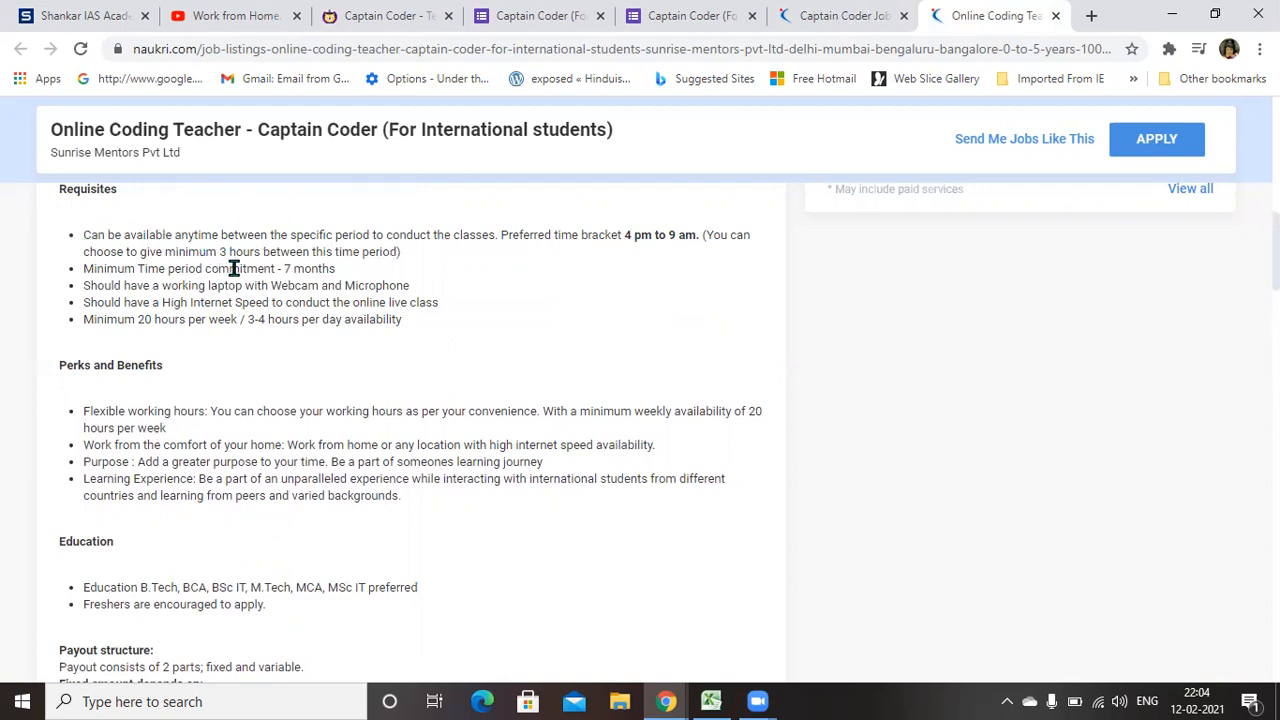
pyautogui.moveTo(302, 302)
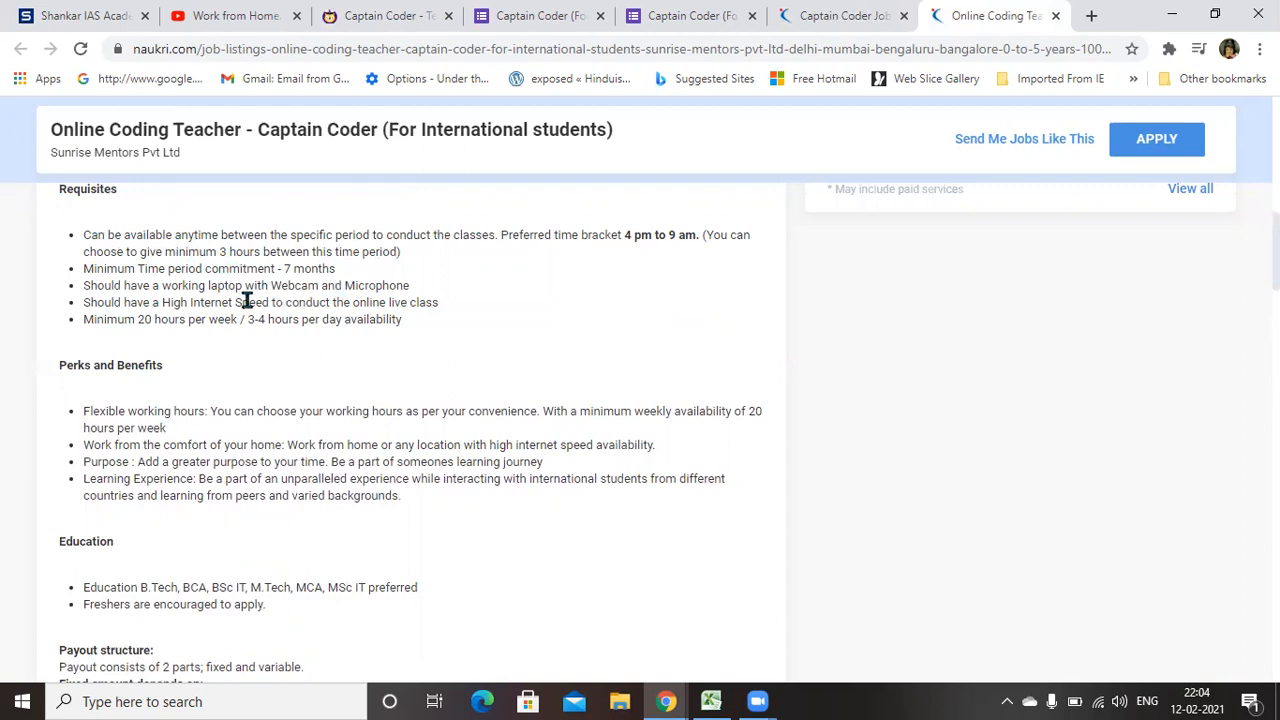
pyautogui.moveTo(56, 284)
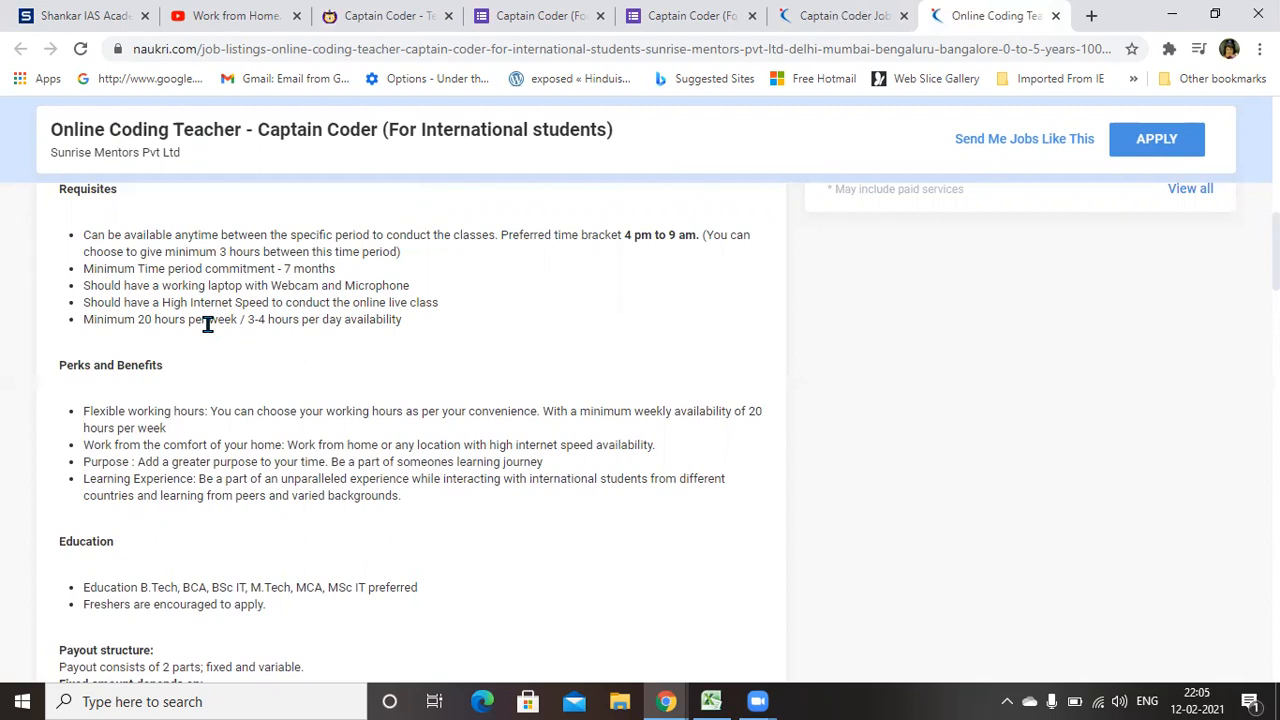
pyautogui.scroll(-3)
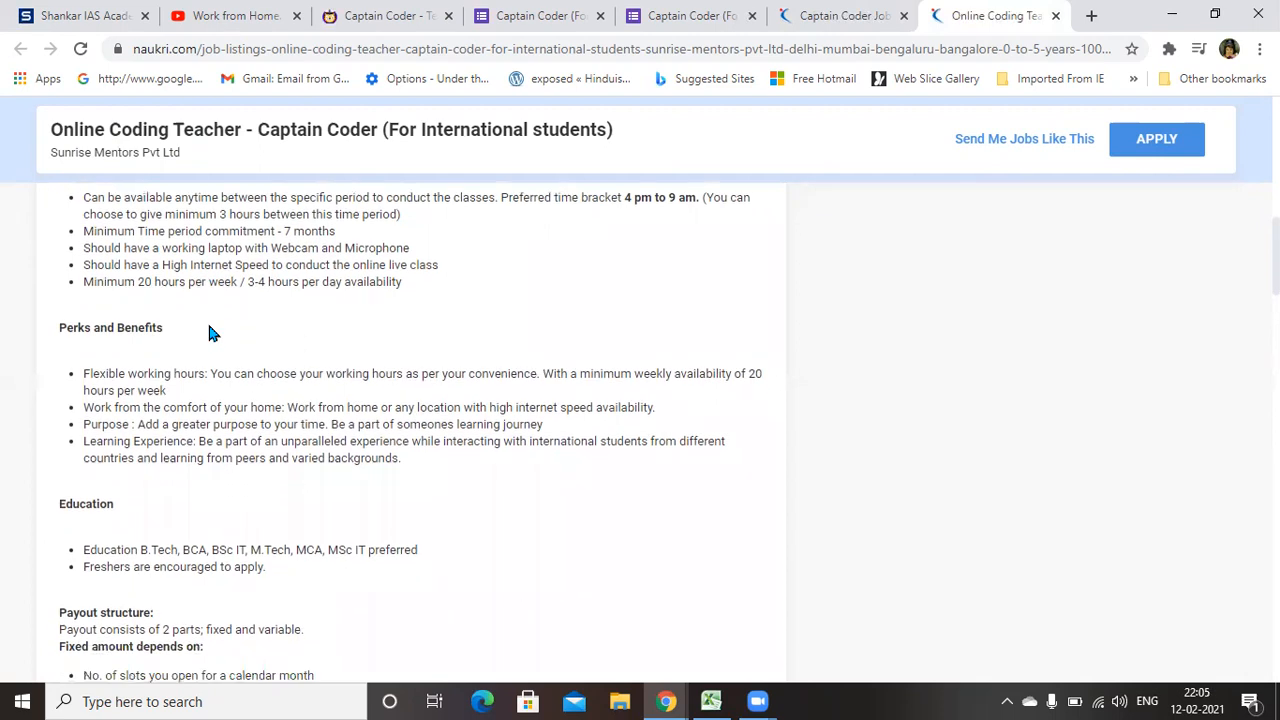
pyautogui.scroll(-3)
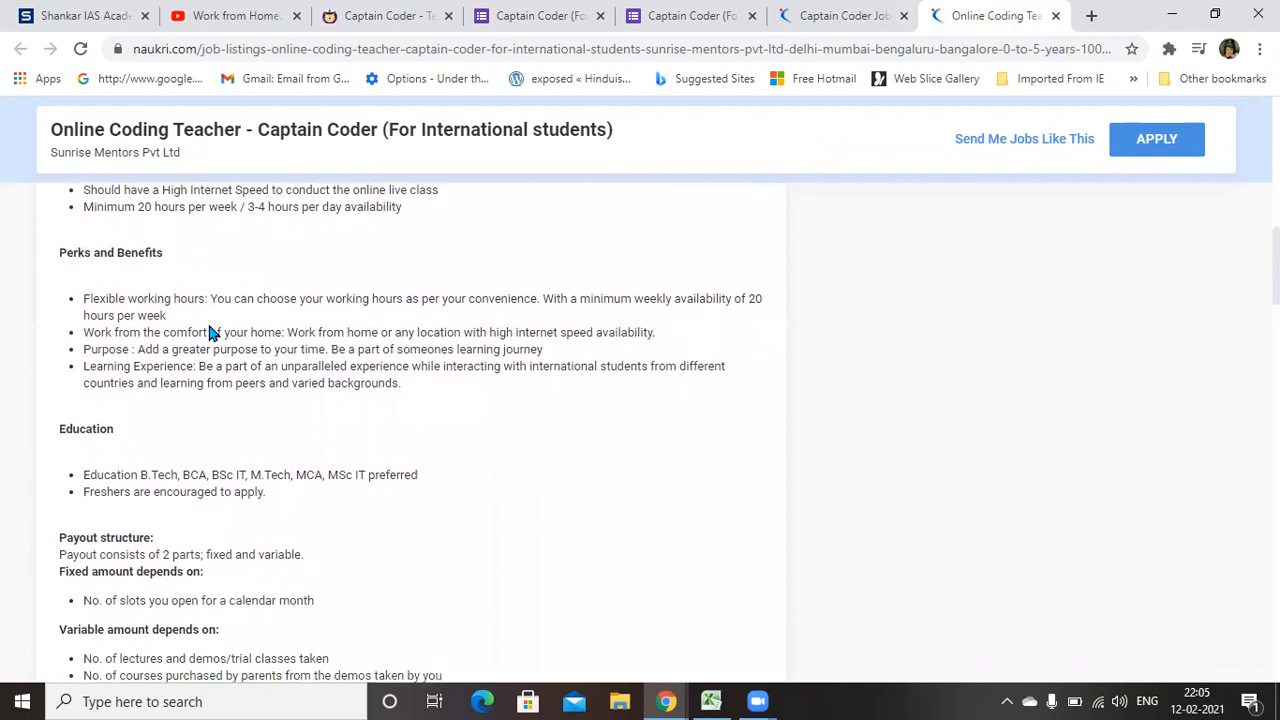
pyautogui.scroll(-3)
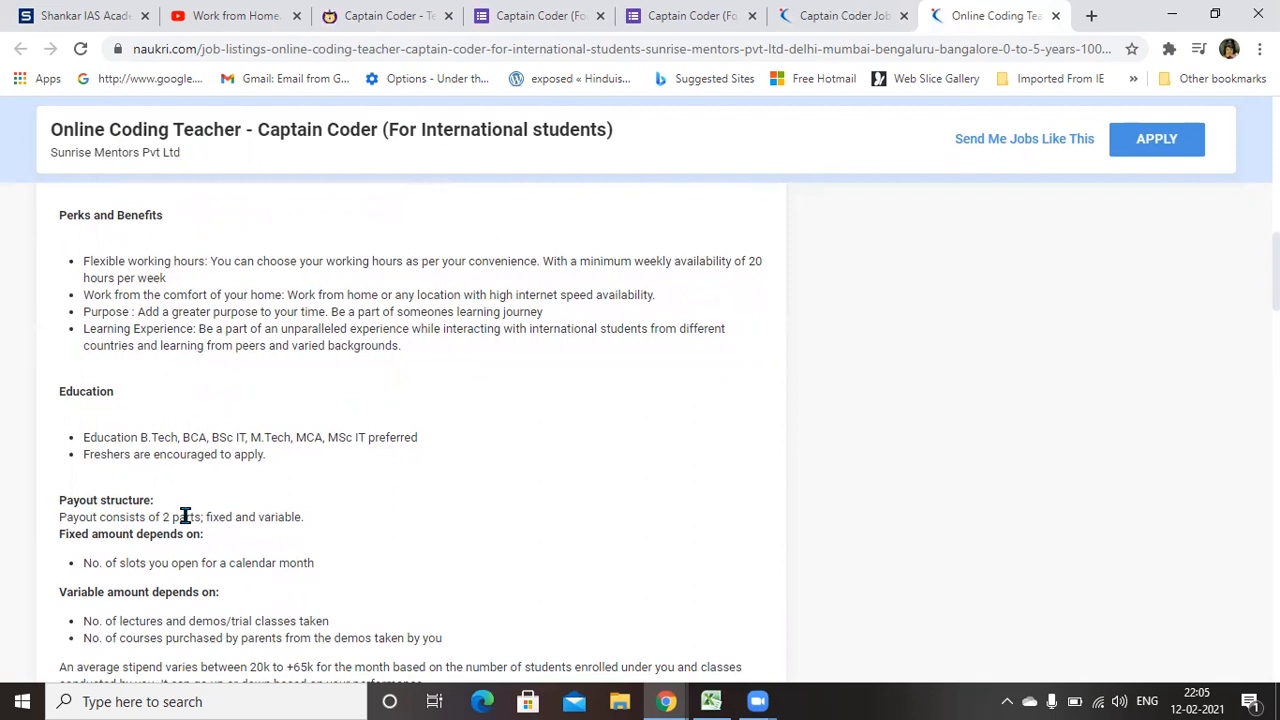
pyautogui.moveTo(284, 536)
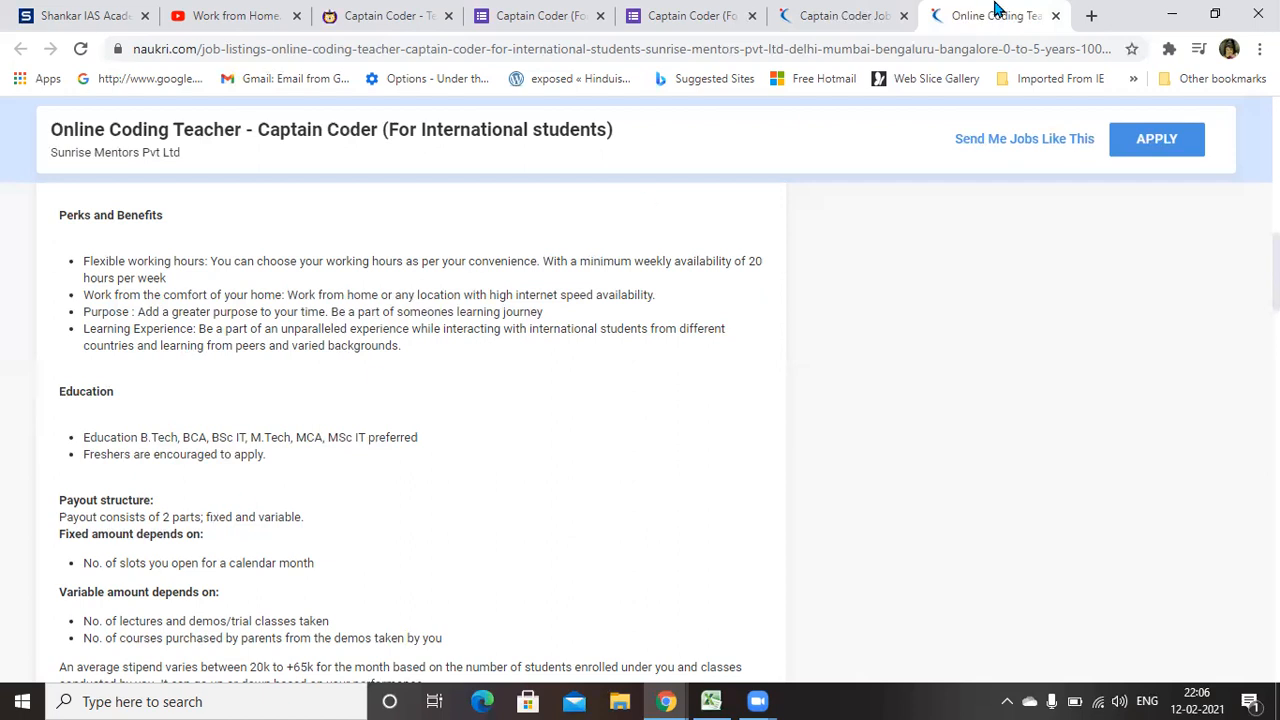
pyautogui.moveTo(270, 458)
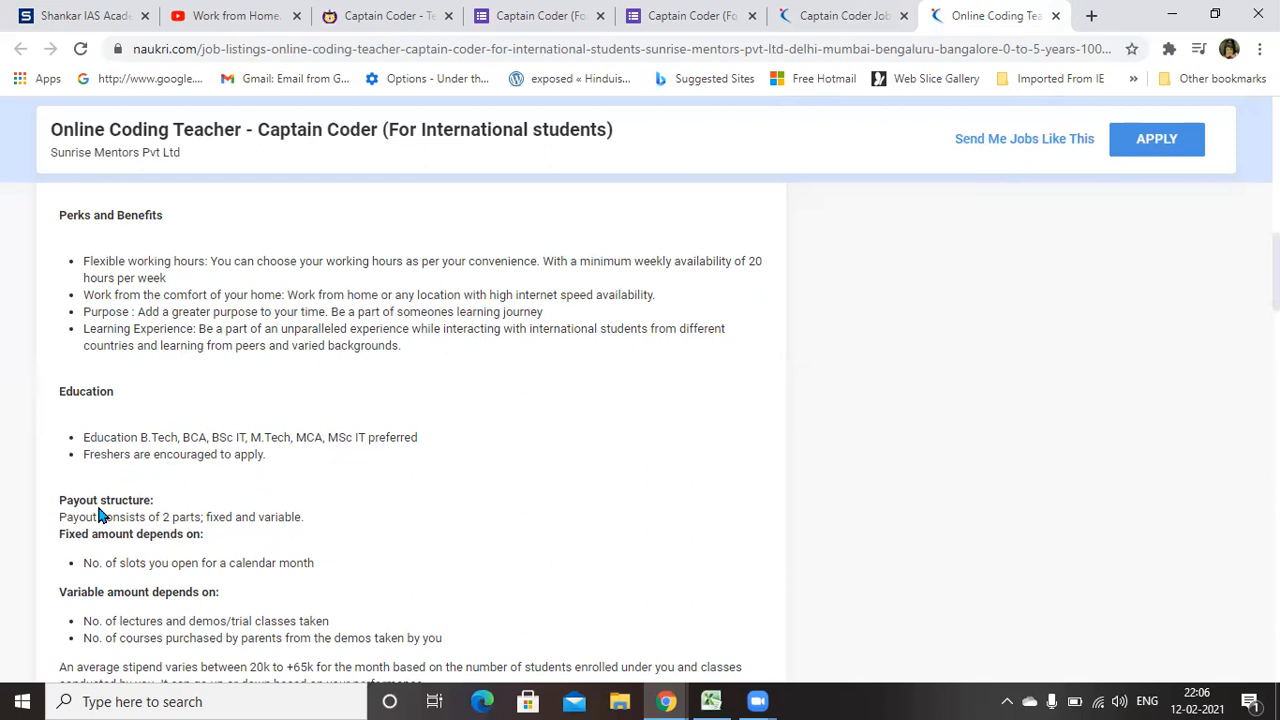
pyautogui.scroll(-3)
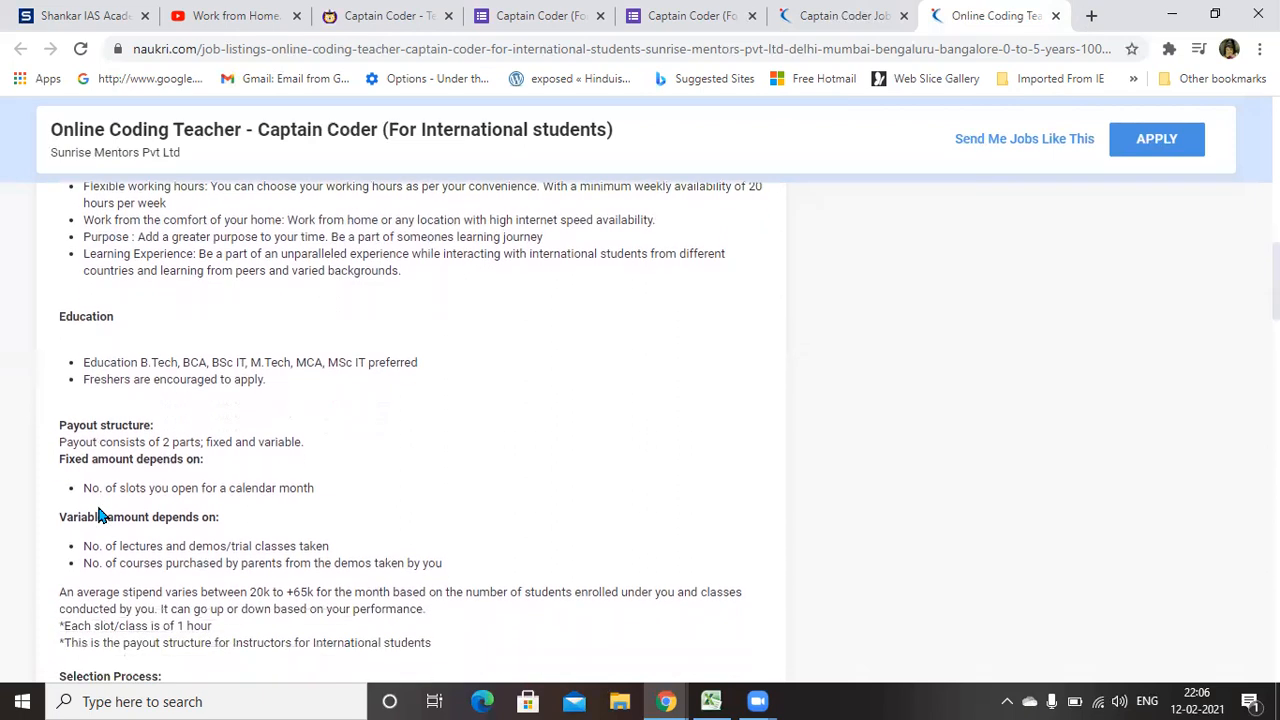
pyautogui.scroll(-3)
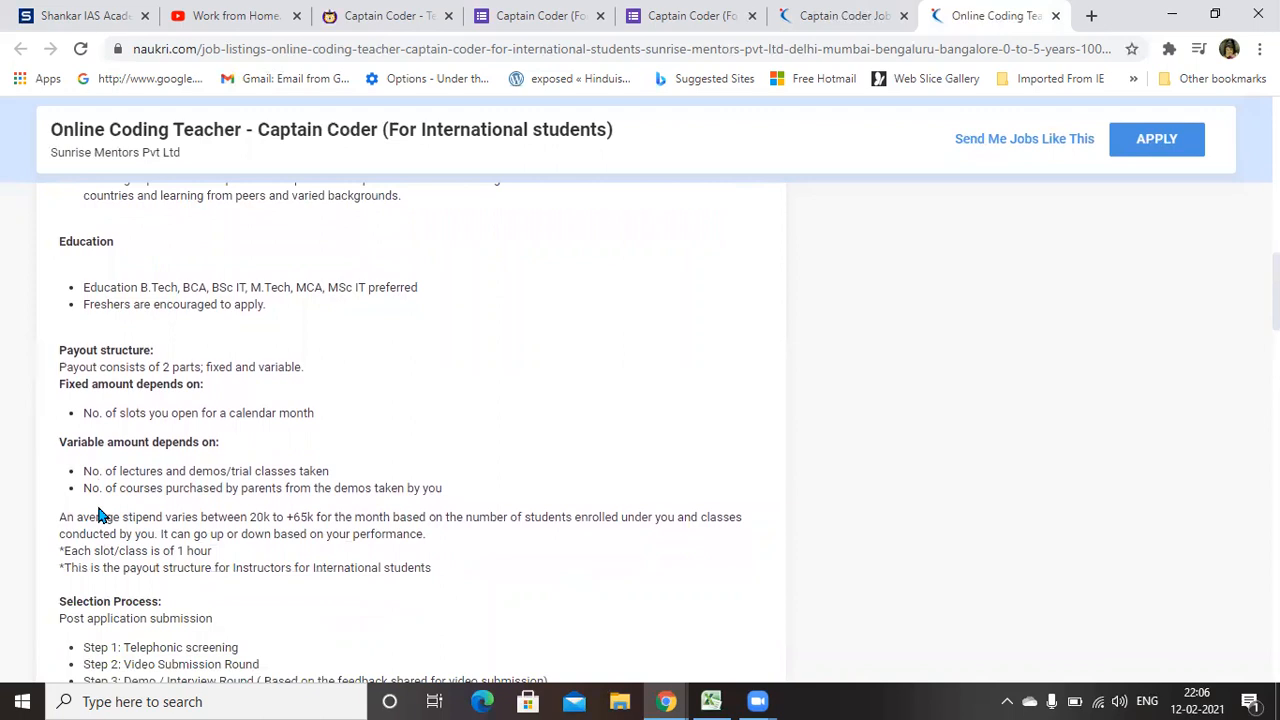
pyautogui.scroll(-3)
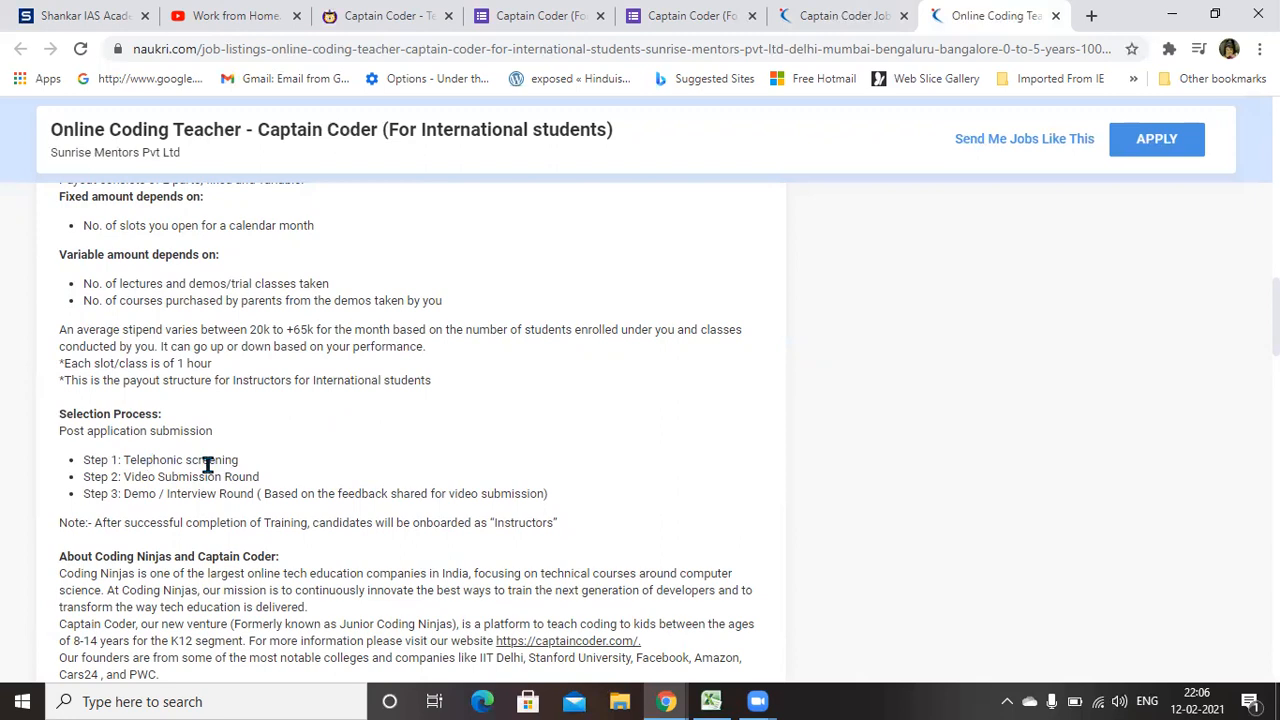
pyautogui.moveTo(164, 492)
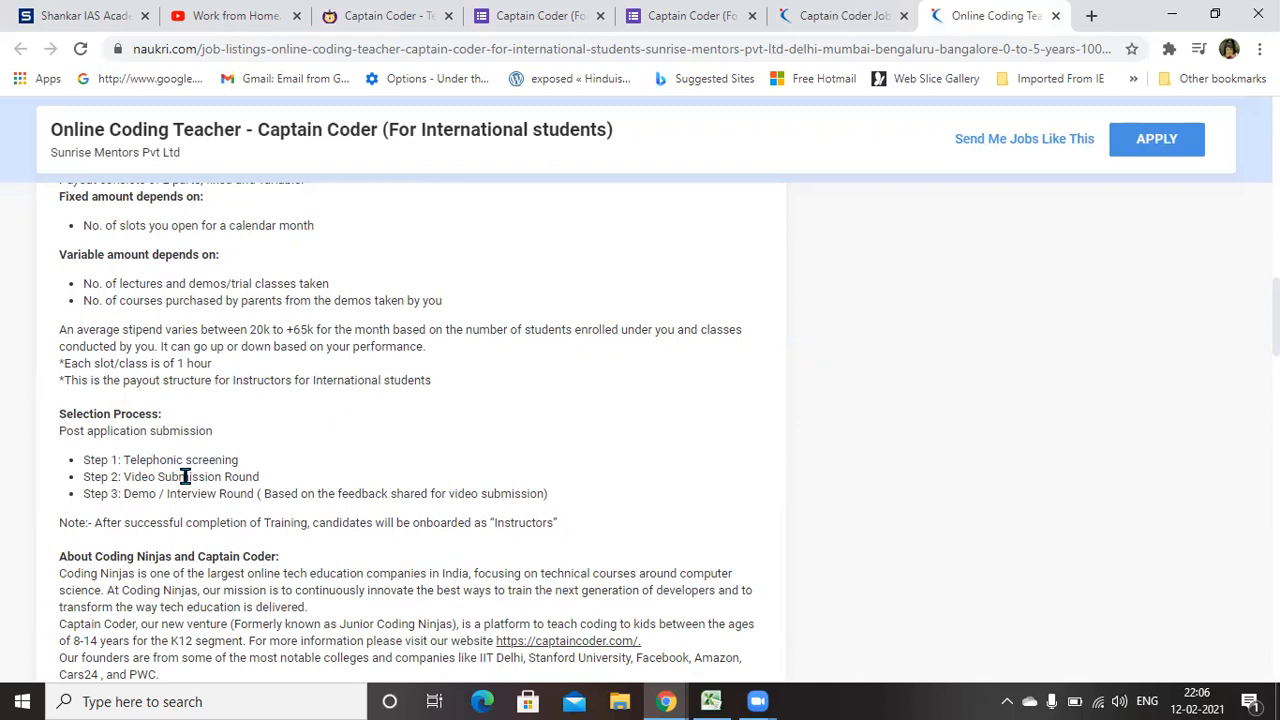
pyautogui.moveTo(164, 494)
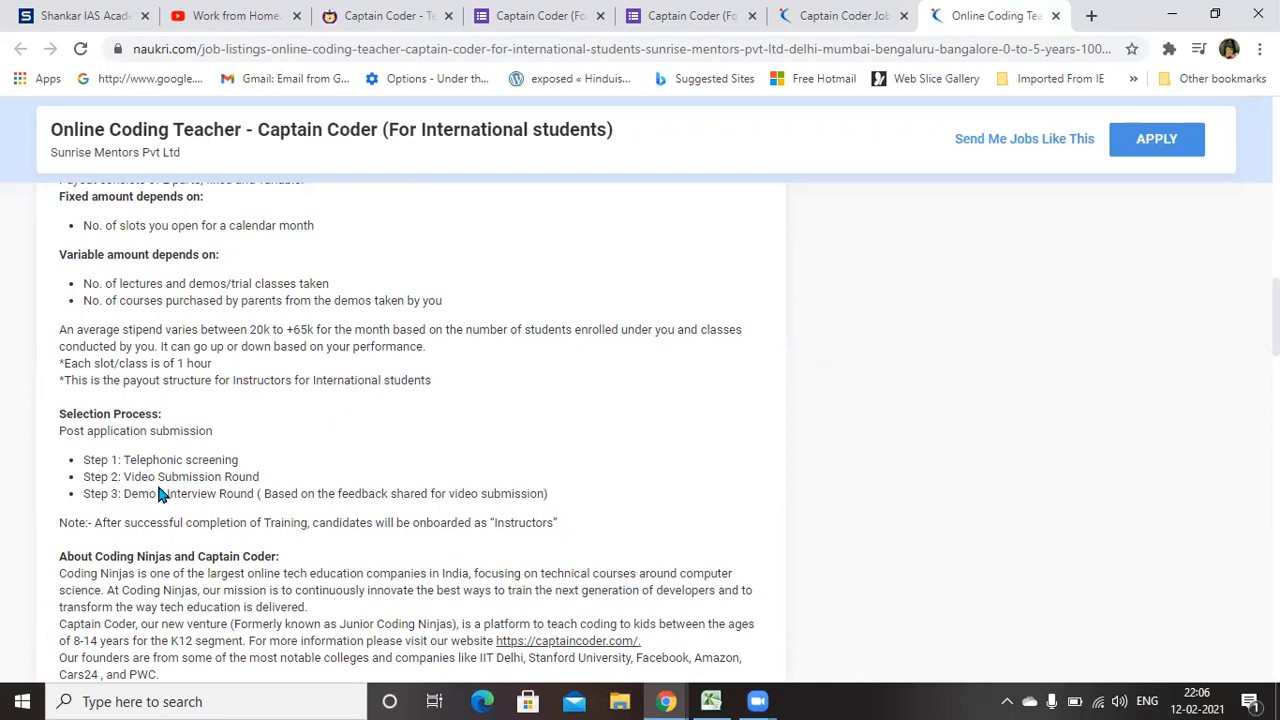
pyautogui.moveTo(200, 472)
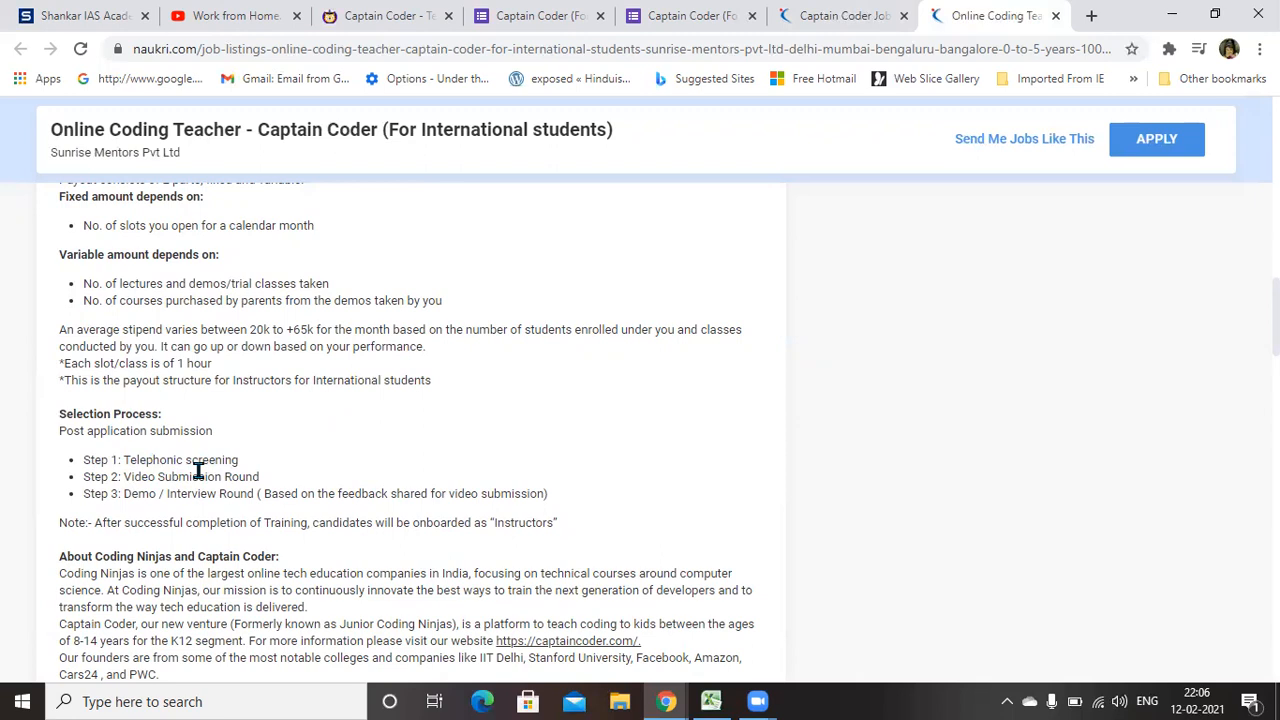
pyautogui.moveTo(178, 470)
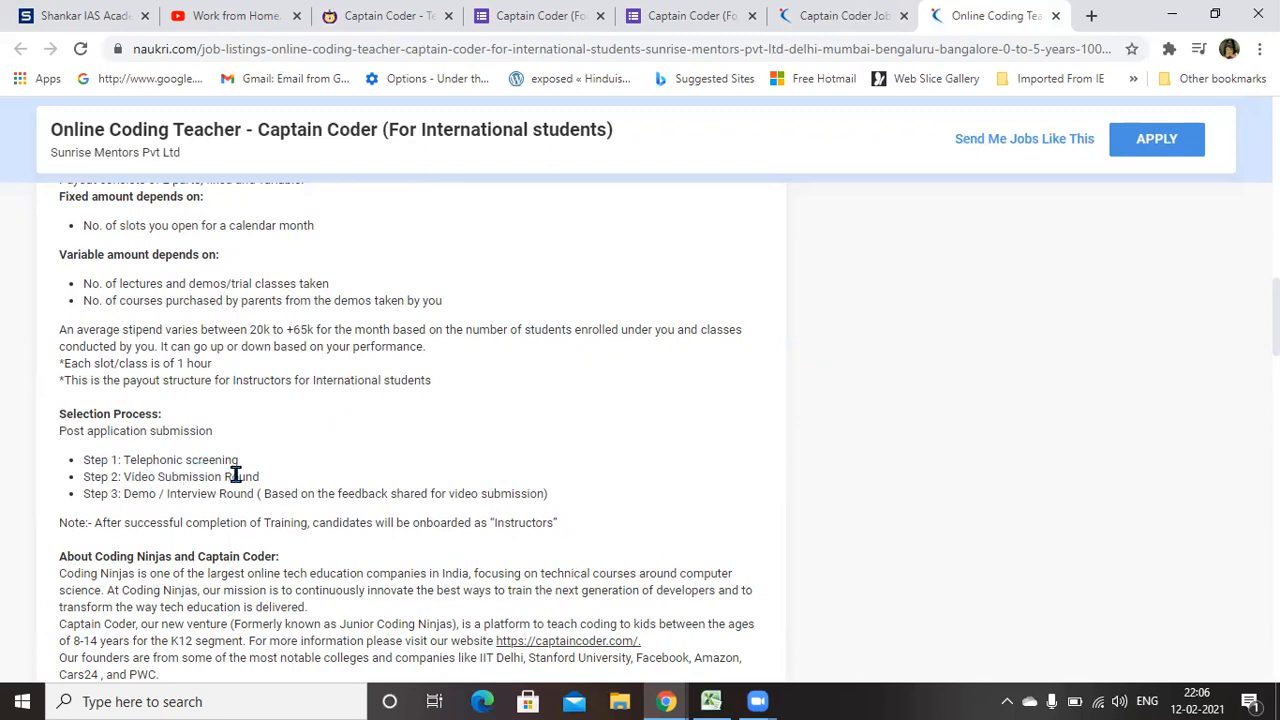
pyautogui.moveTo(152, 512)
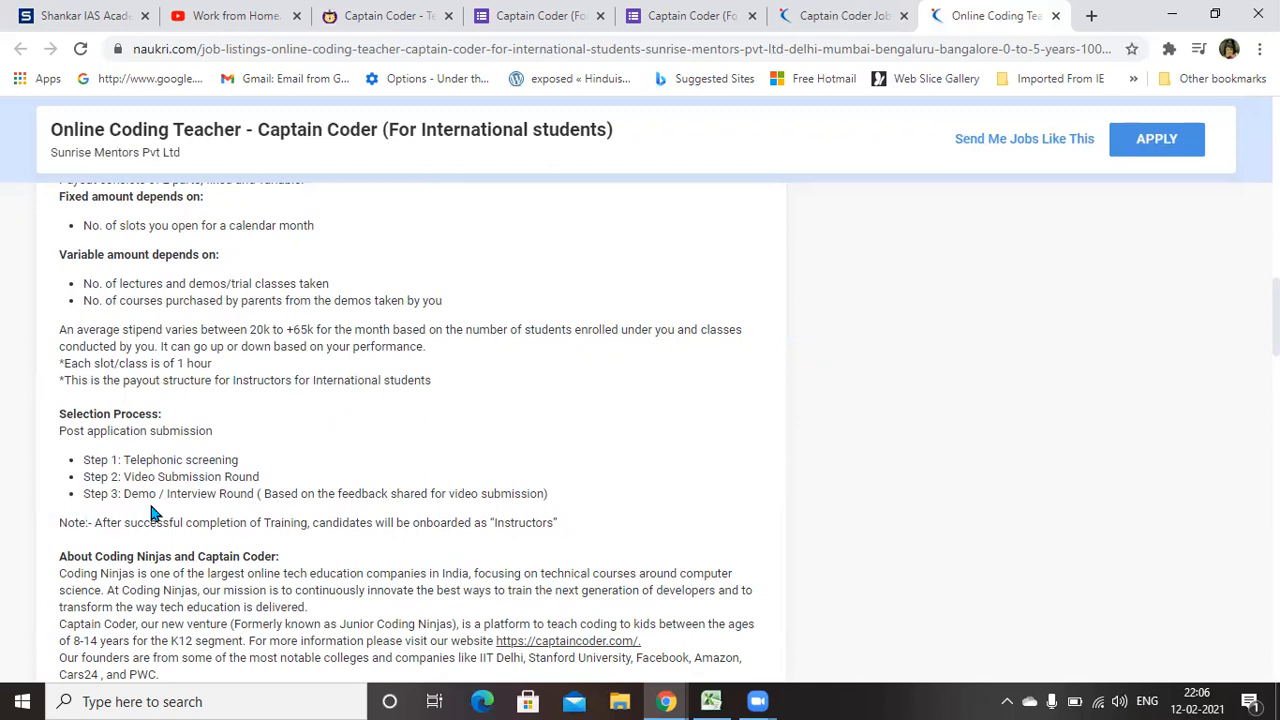
pyautogui.moveTo(164, 512)
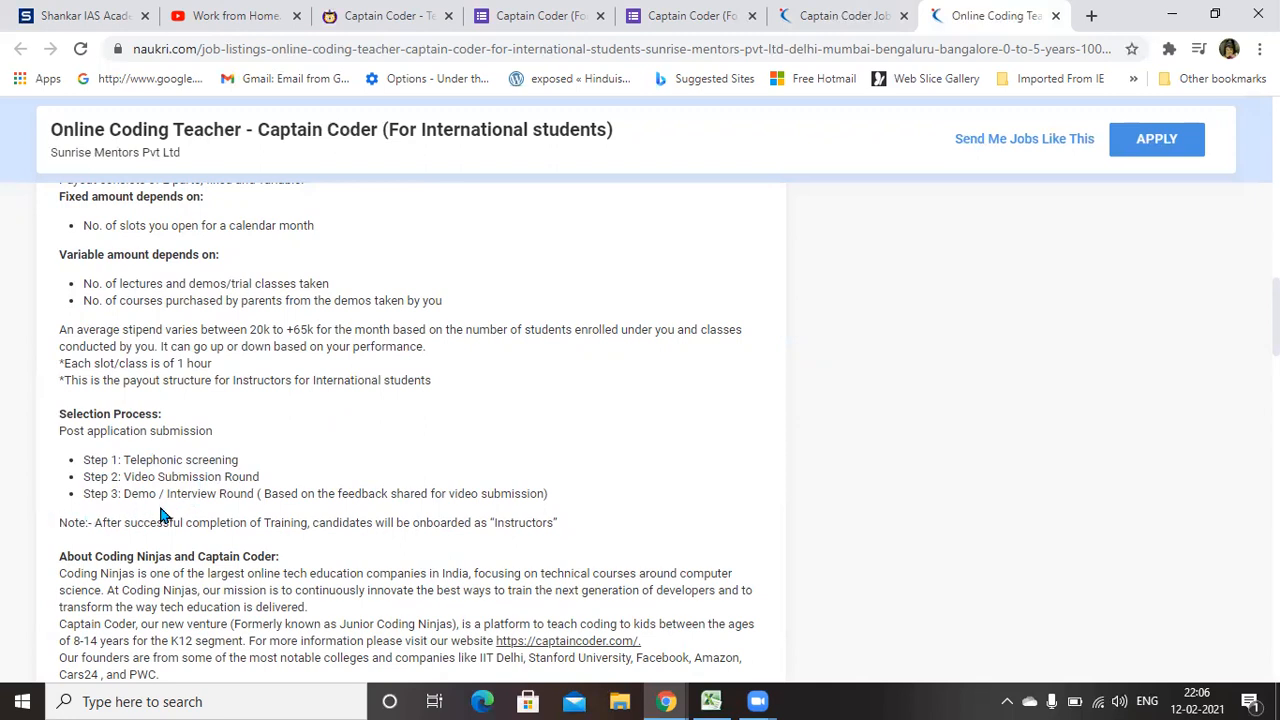
pyautogui.moveTo(82, 498)
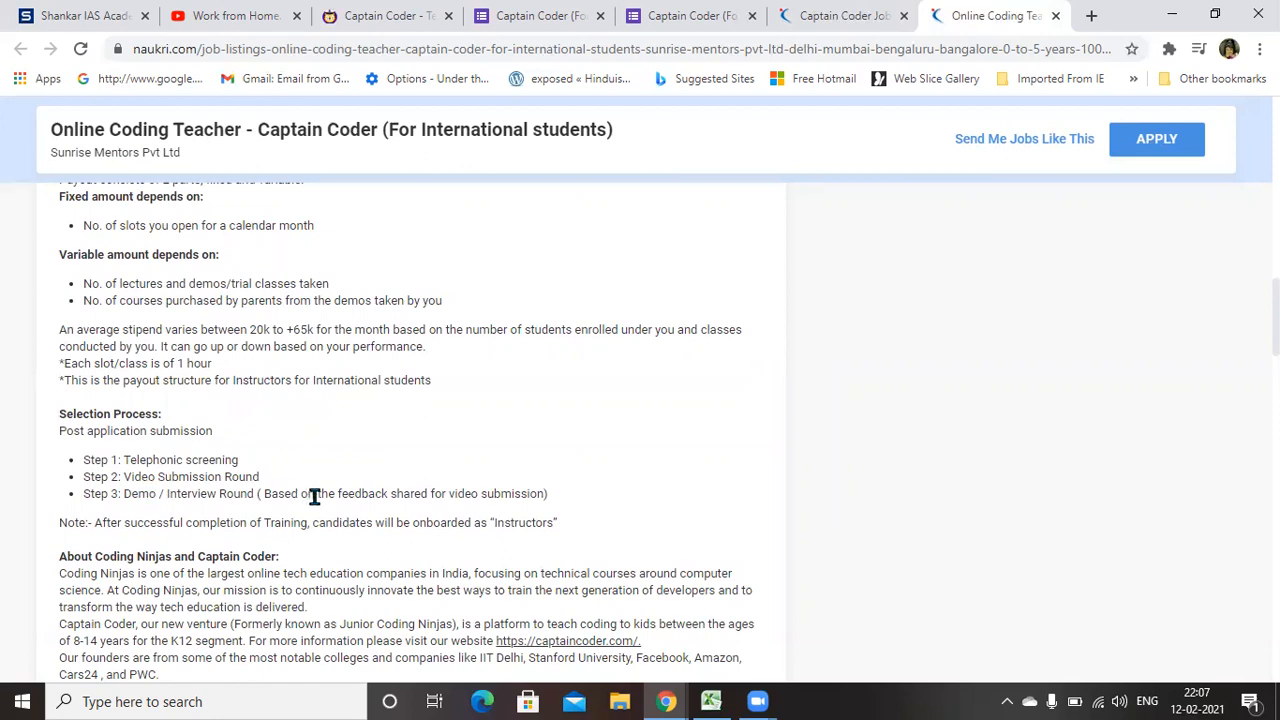
pyautogui.moveTo(352, 508)
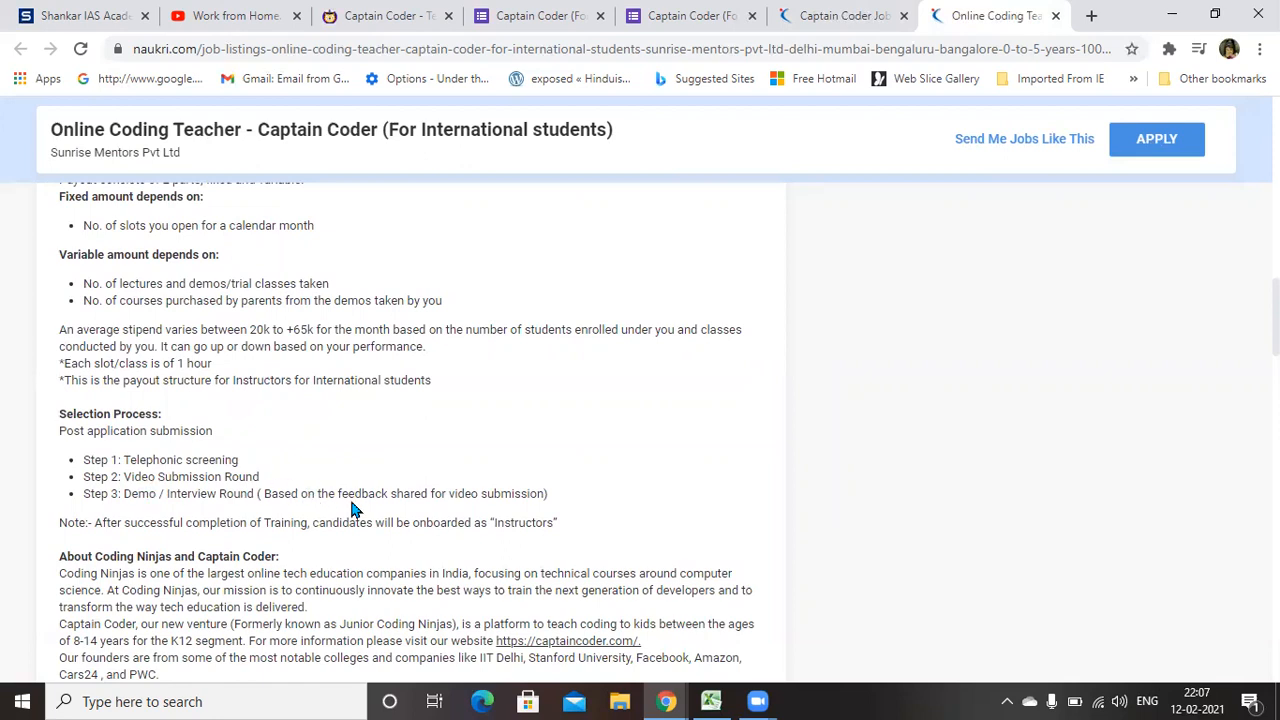
pyautogui.moveTo(100, 492)
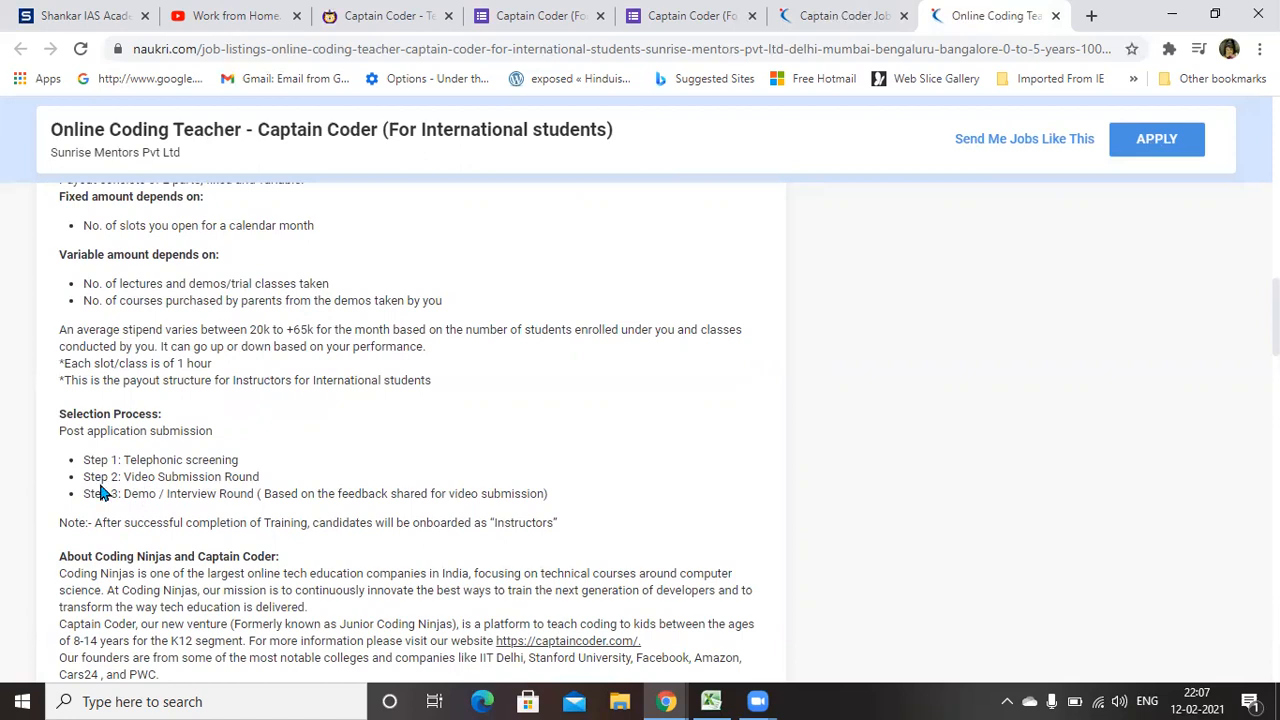
pyautogui.moveTo(108, 492)
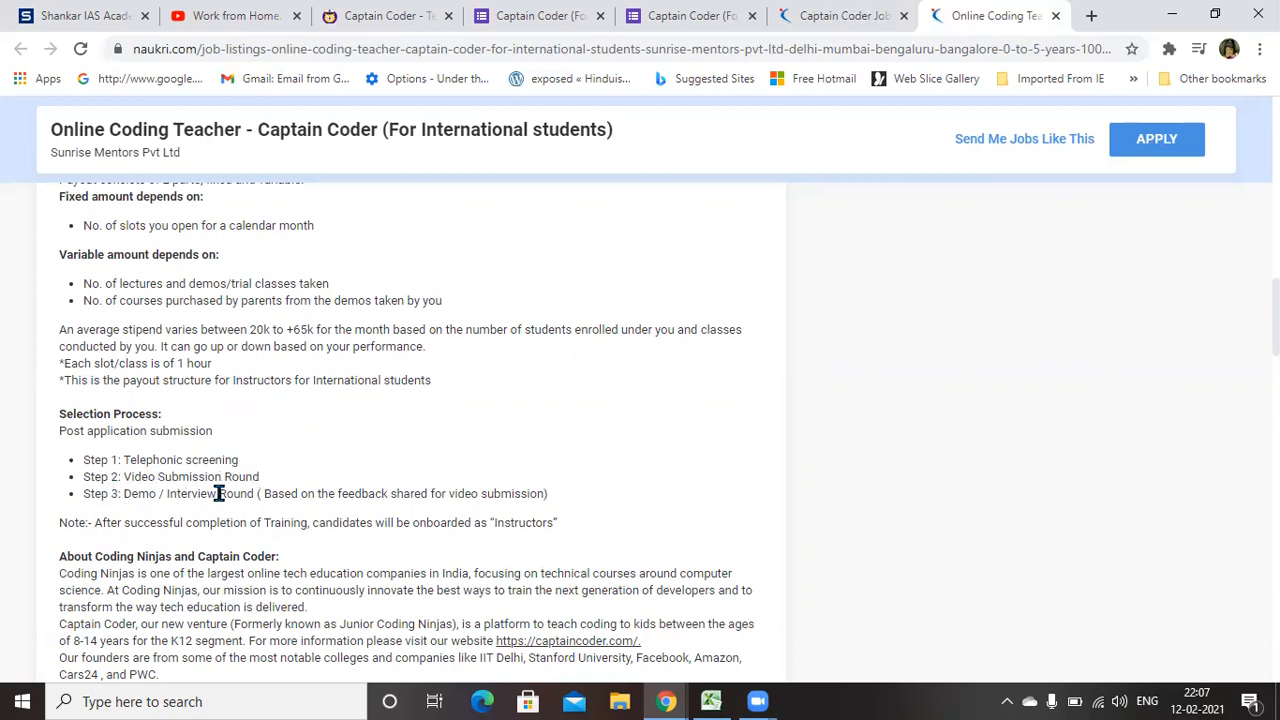
pyautogui.moveTo(218, 472)
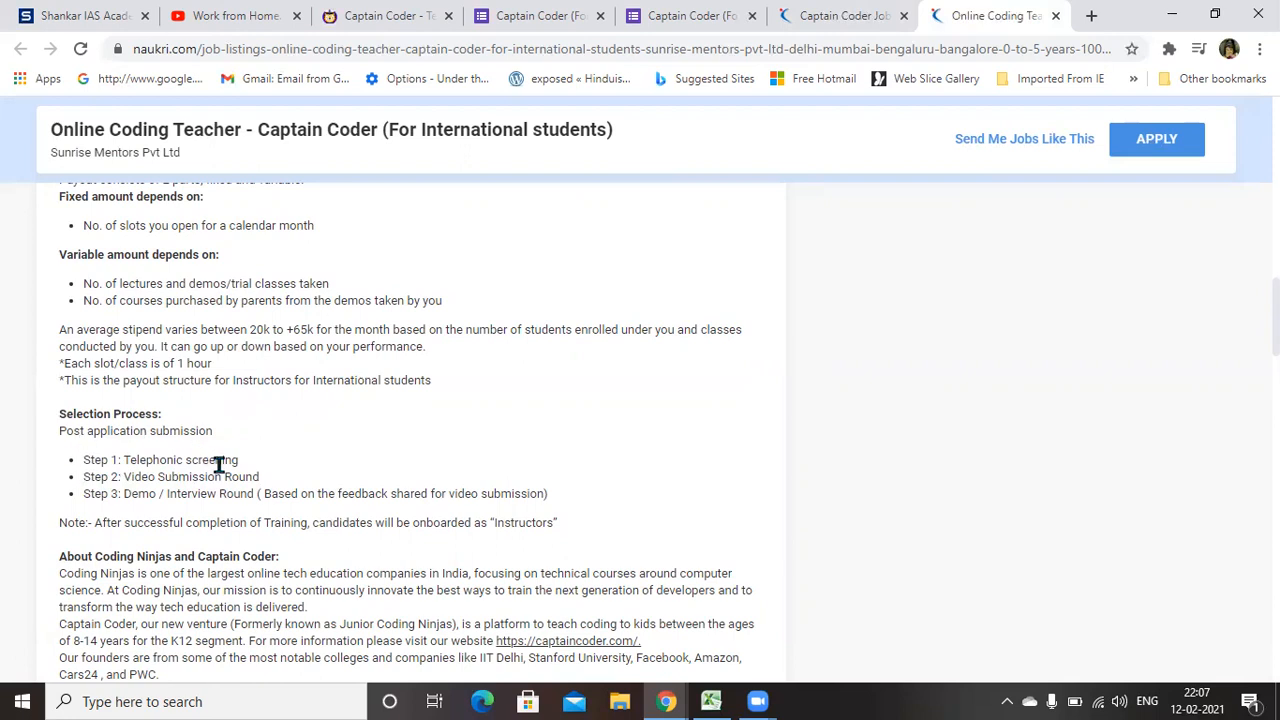
# Finish reading the Naukri coding teacher listing, return to its top summary, then go to the Captain Coder 'Become an Online Teacher' page.
pyautogui.scroll(-3)
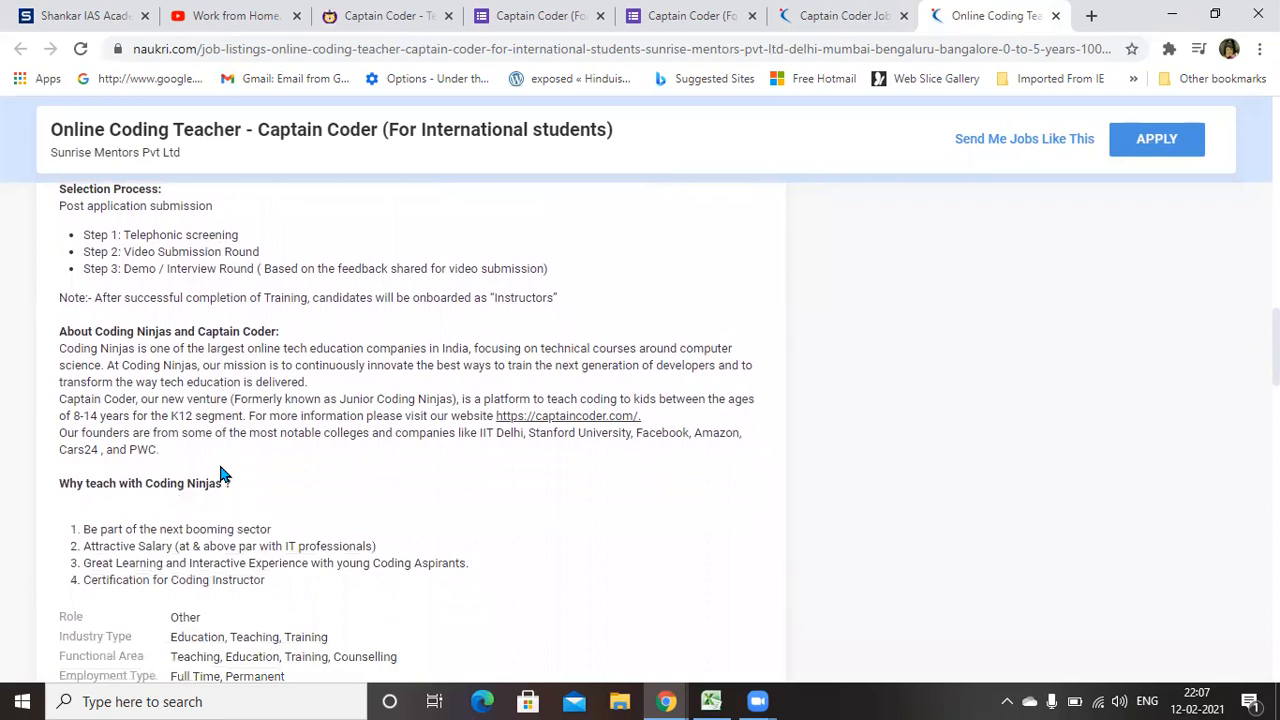
pyautogui.moveTo(312, 116)
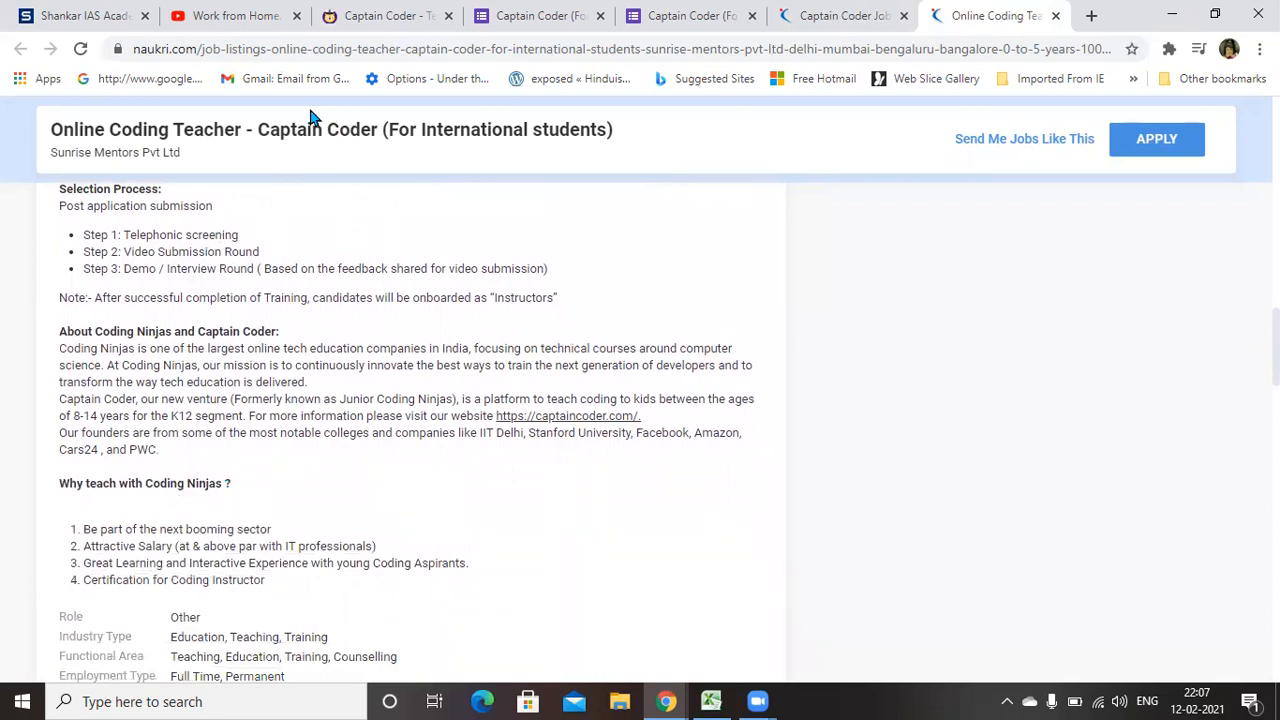
pyautogui.moveTo(440, 396)
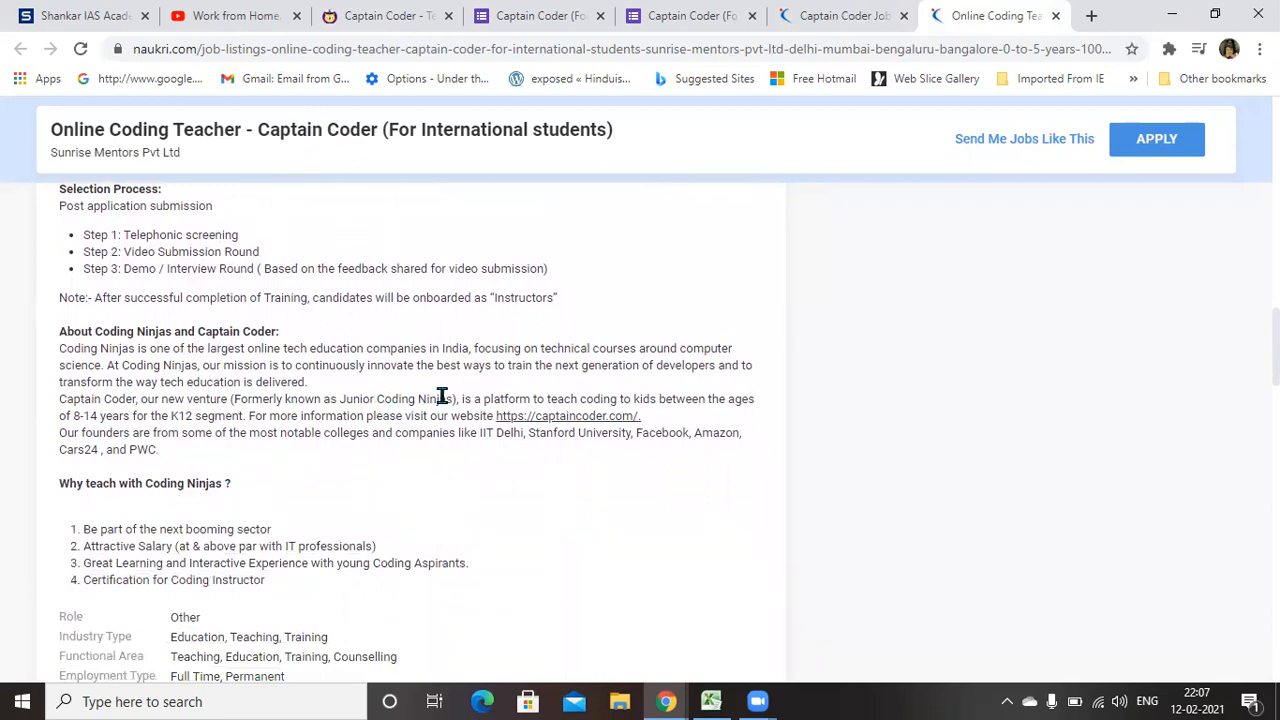
pyautogui.moveTo(336, 378)
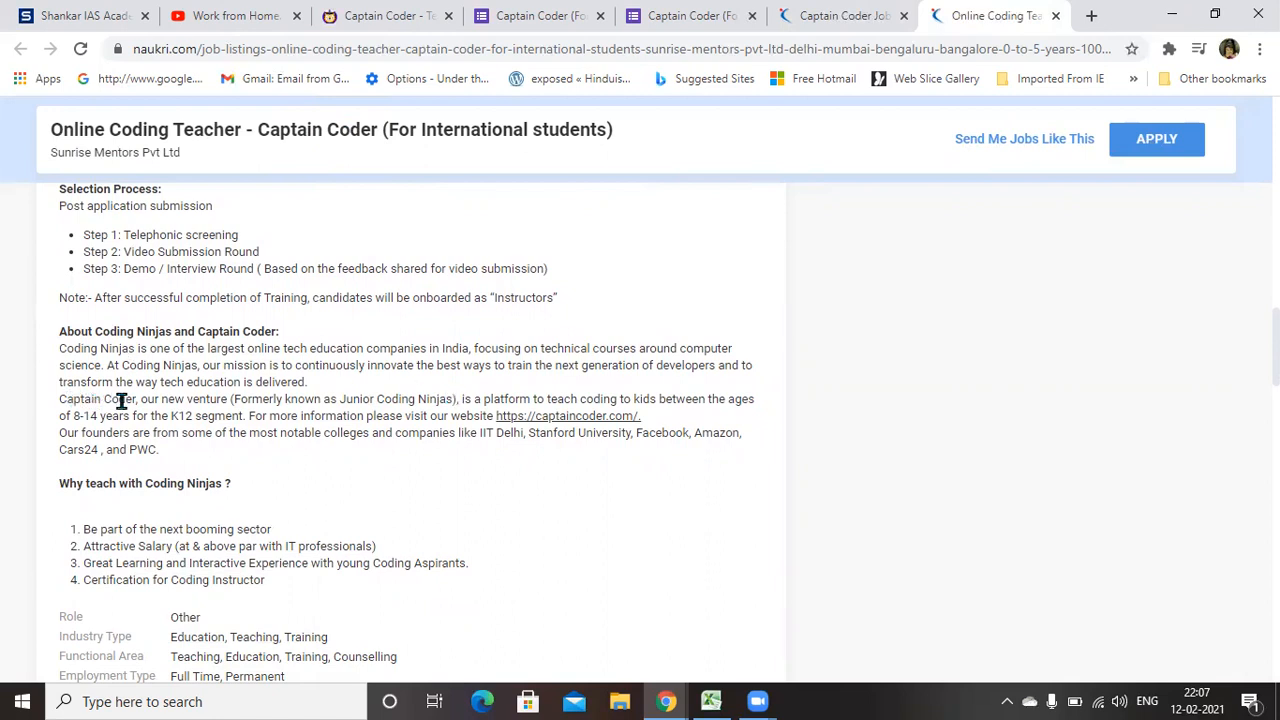
pyautogui.moveTo(204, 196)
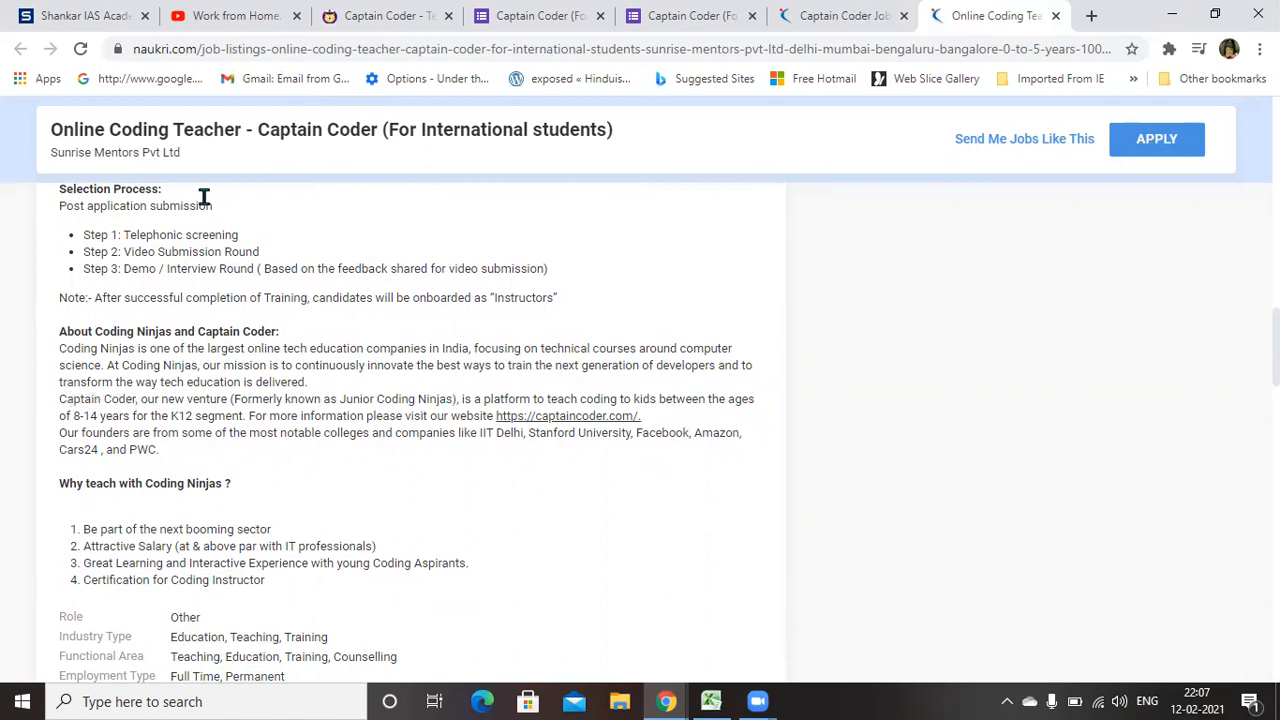
pyautogui.scroll(-3)
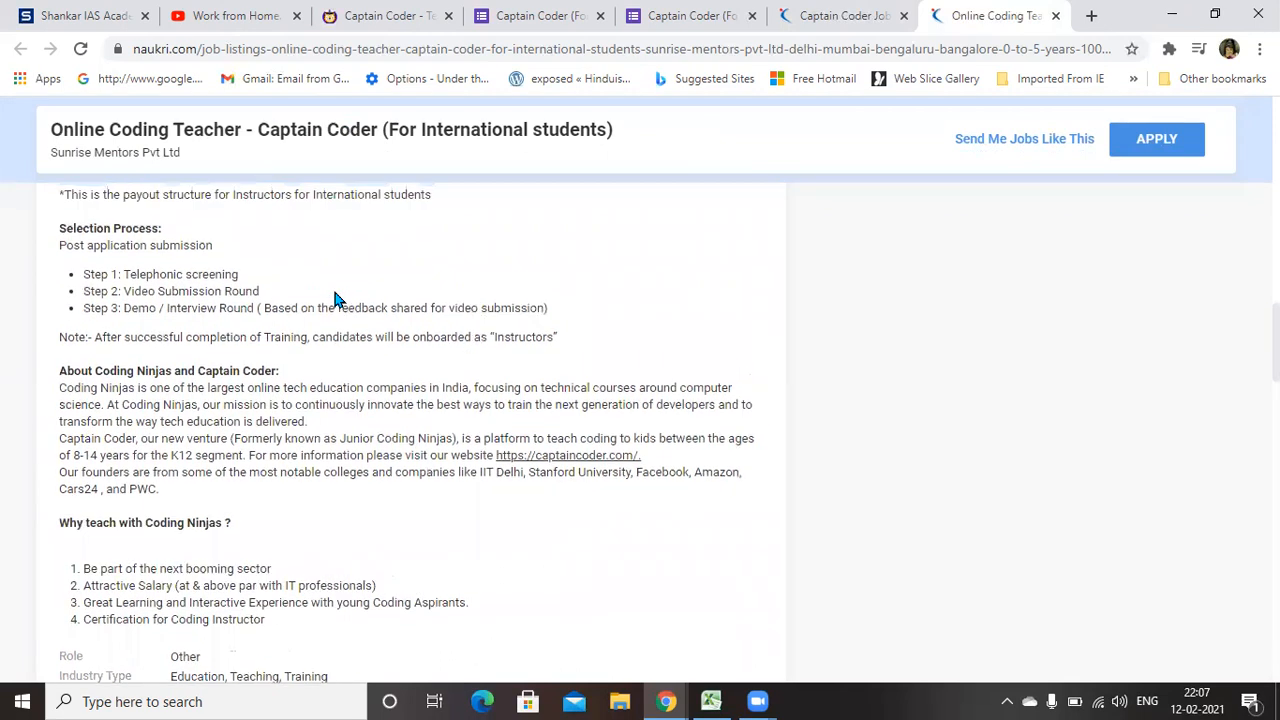
pyautogui.scroll(-3)
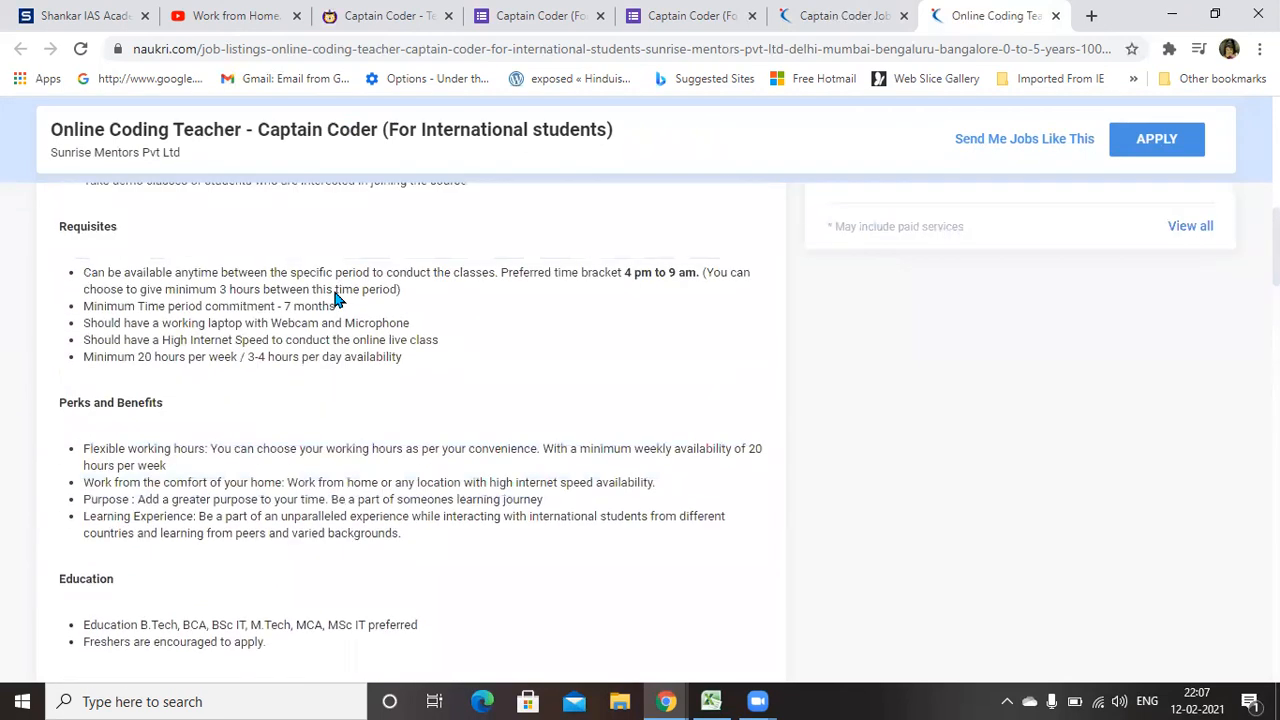
pyautogui.moveTo(620, 272)
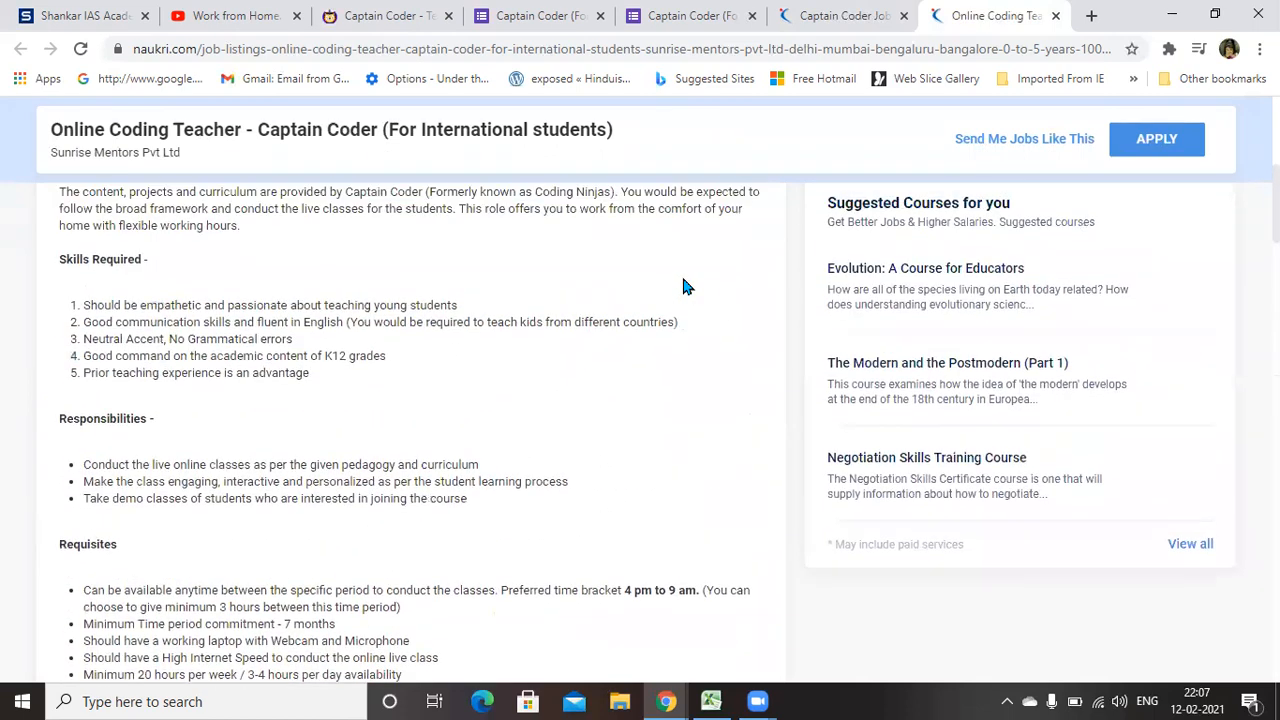
pyautogui.scroll(3)
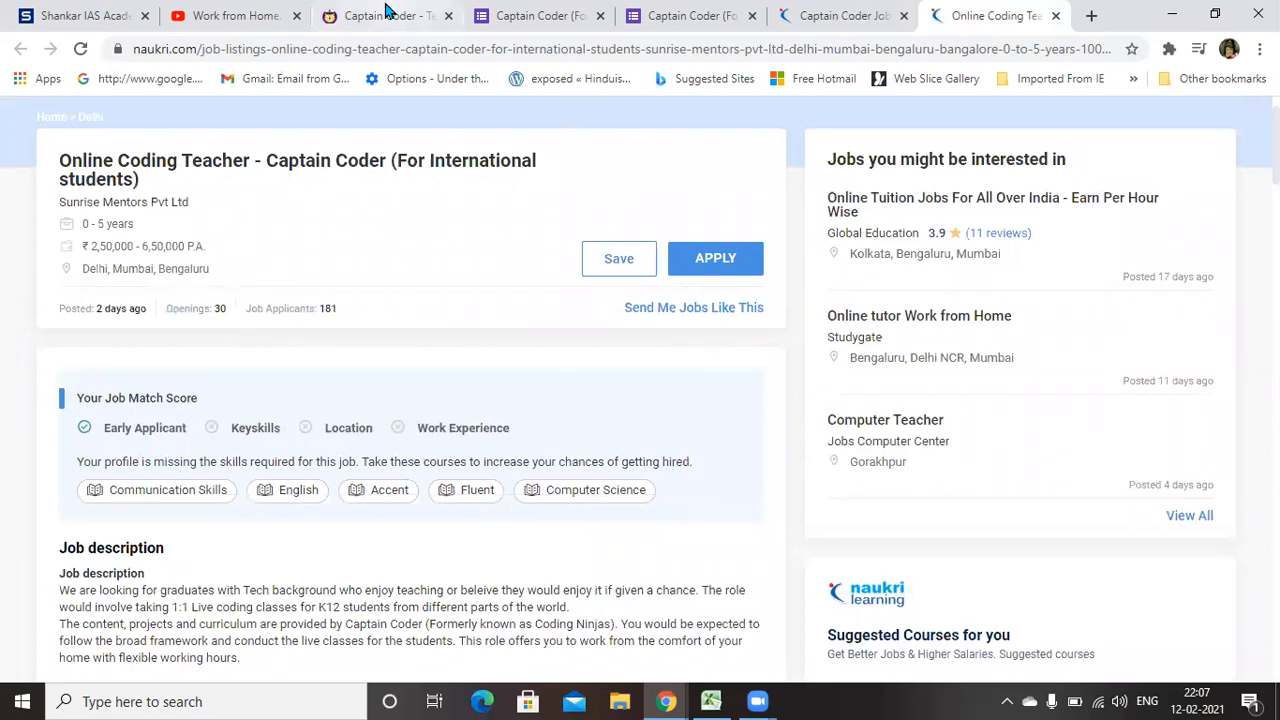
pyautogui.click(384, 16)
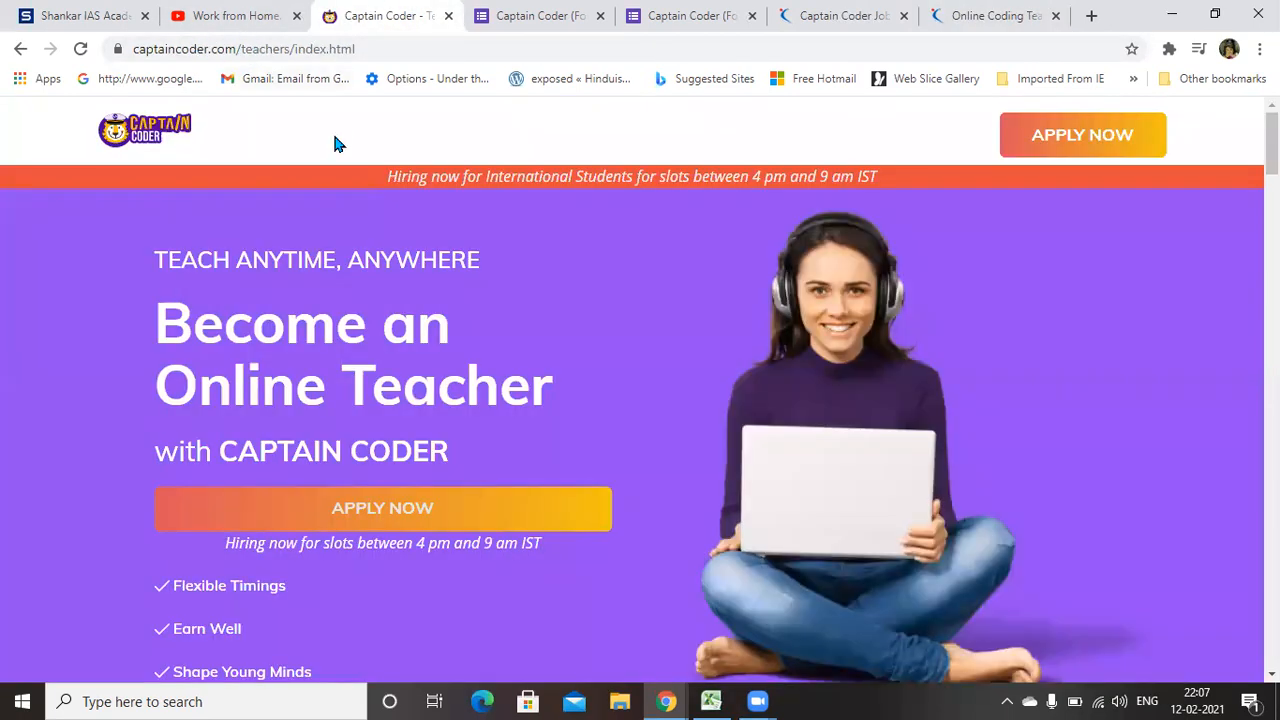
pyautogui.moveTo(284, 524)
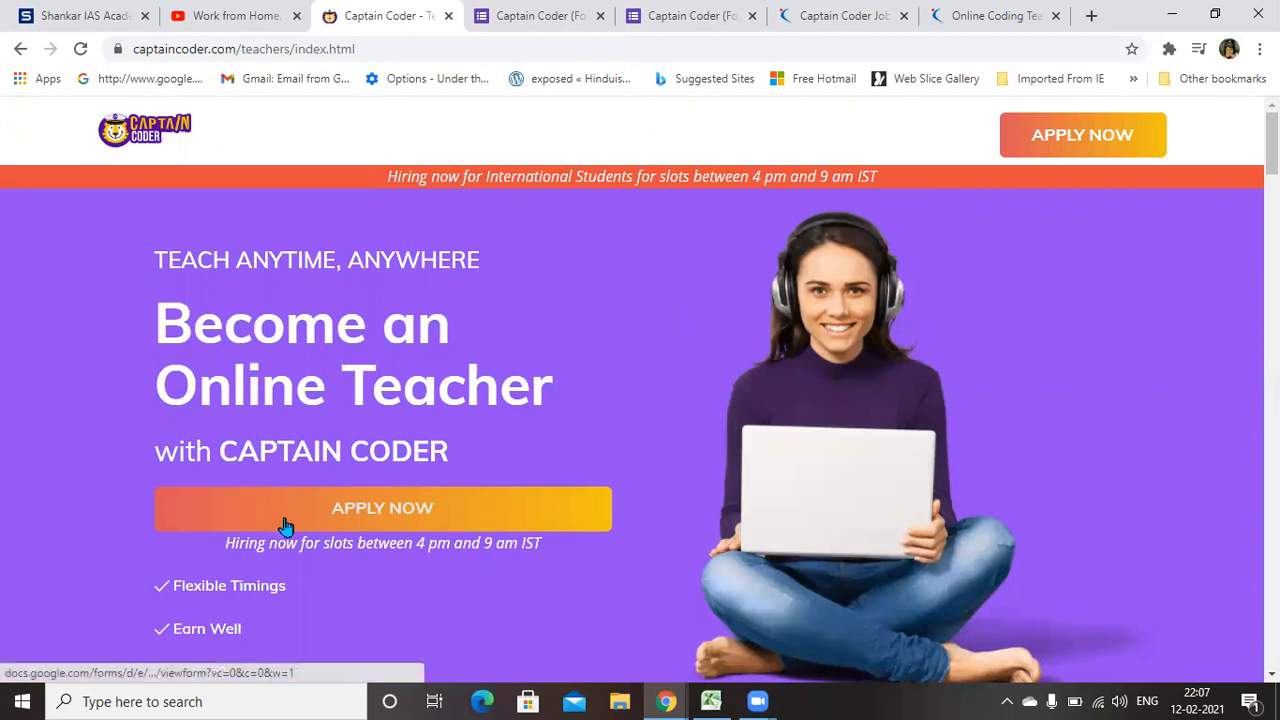
pyautogui.moveTo(524, 288)
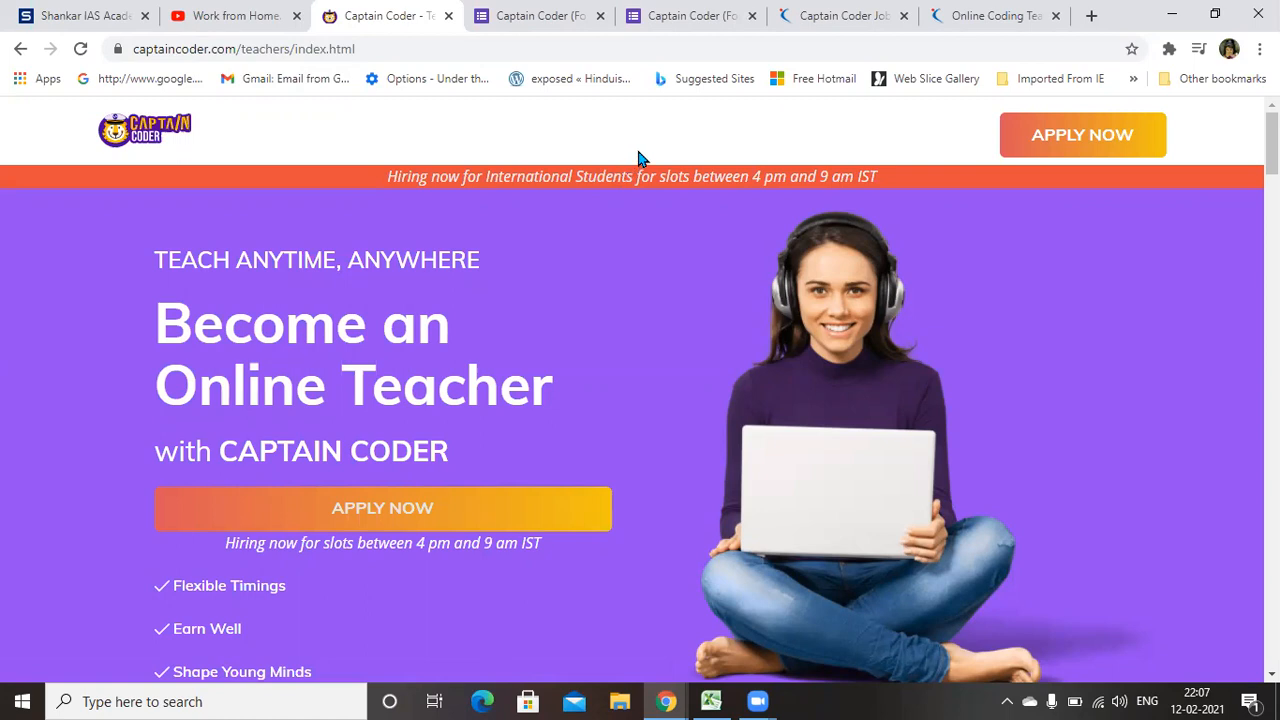
pyautogui.moveTo(656, 152)
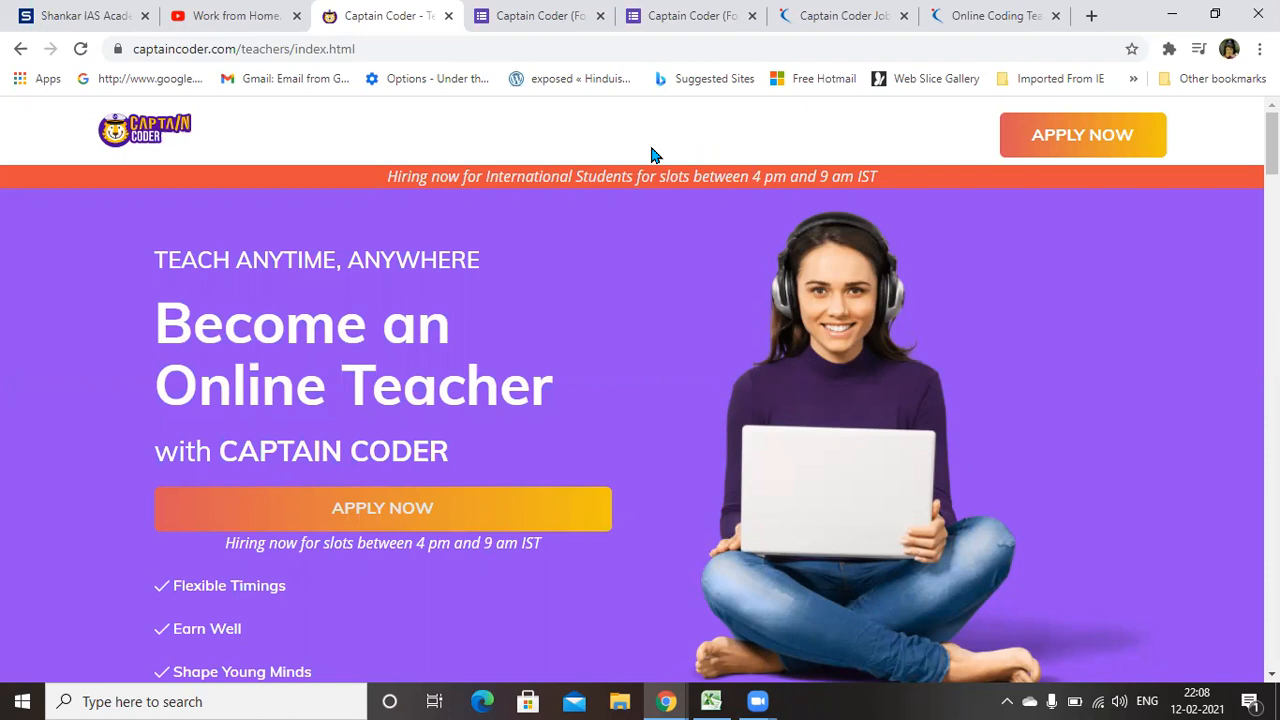
pyautogui.moveTo(656, 120)
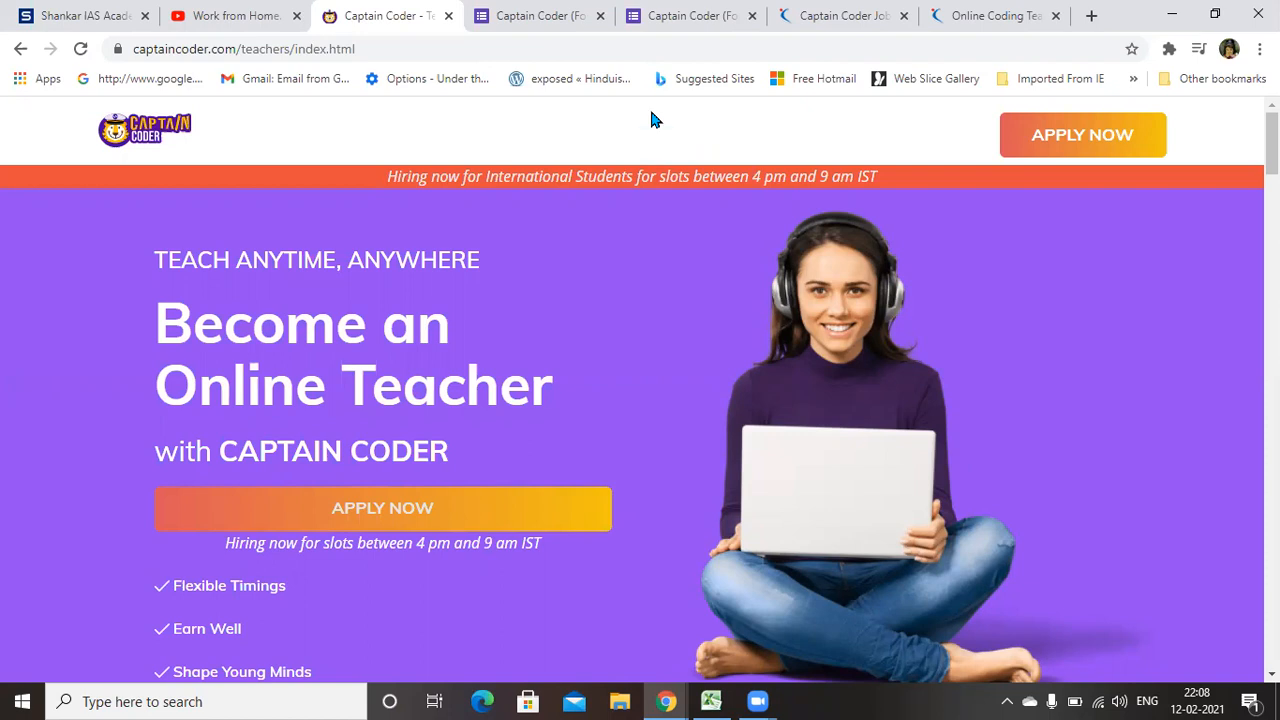
pyautogui.moveTo(650, 108)
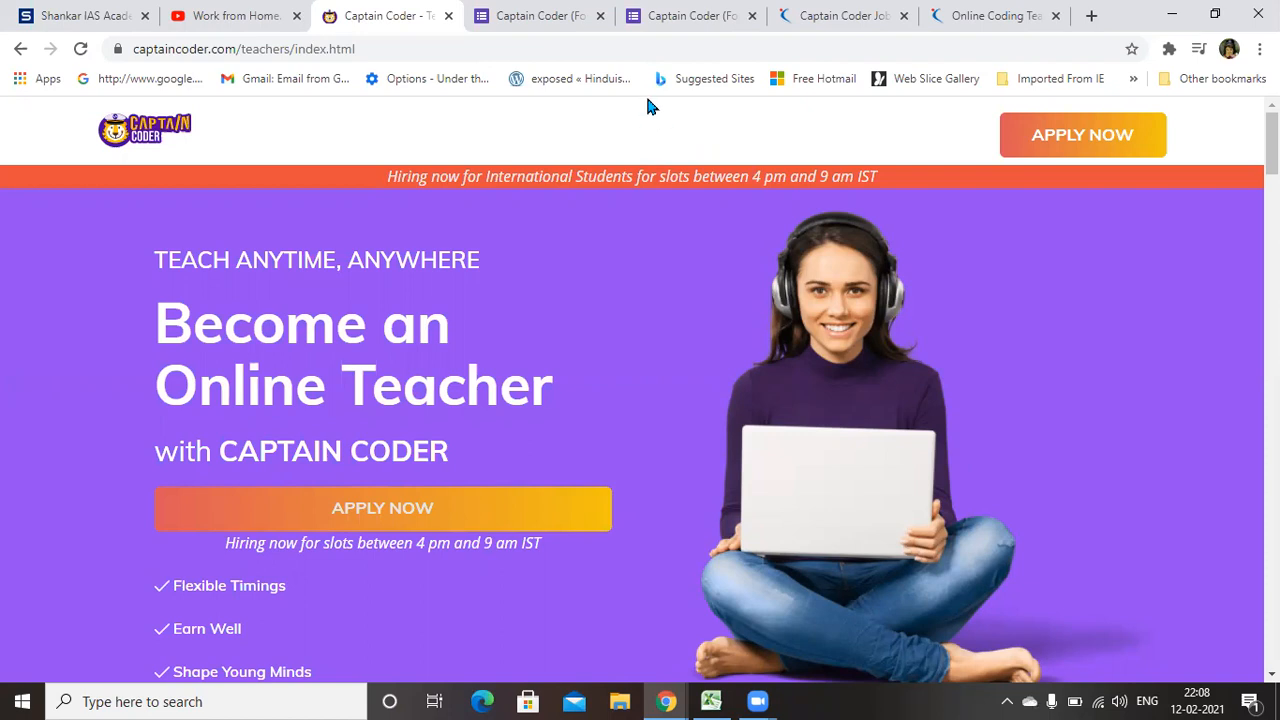